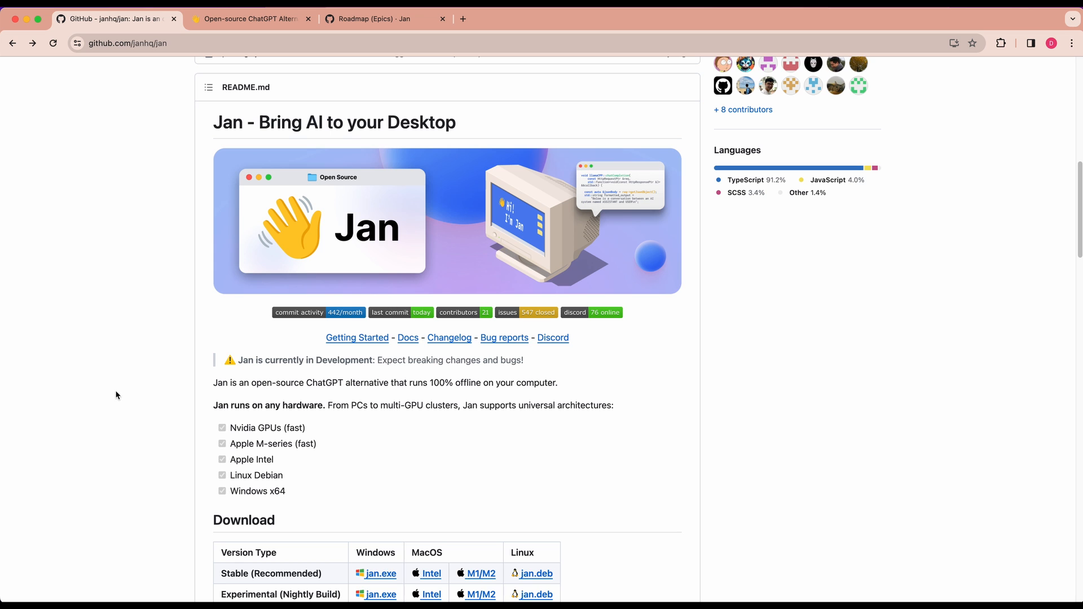
- Scroll the Hub catalog down past Mistral Instruct and OpenHermes to the long model list
scroll(down, 3)
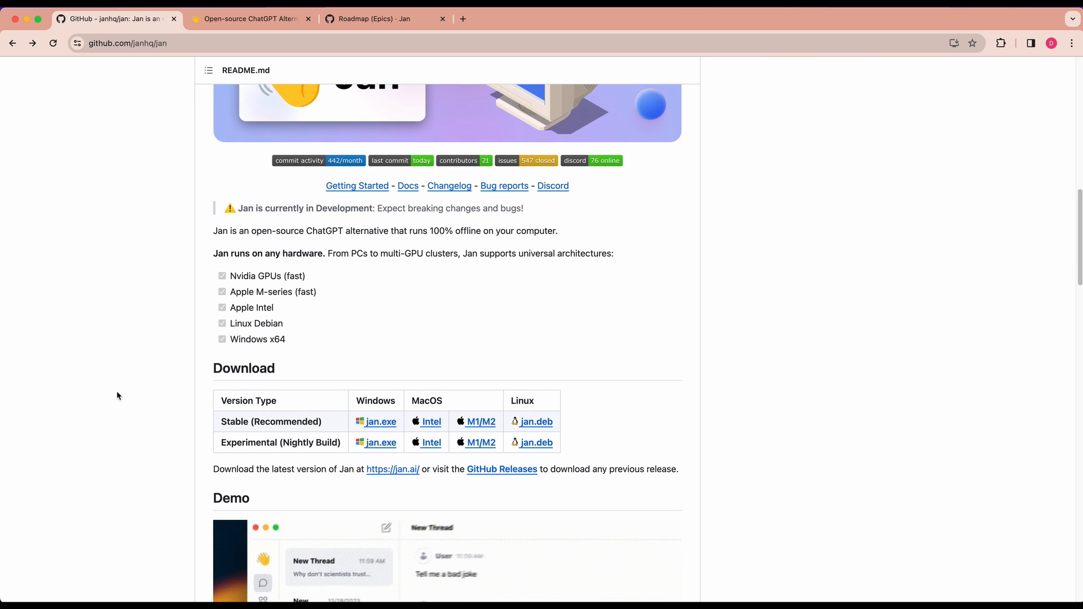
scroll(down, 3)
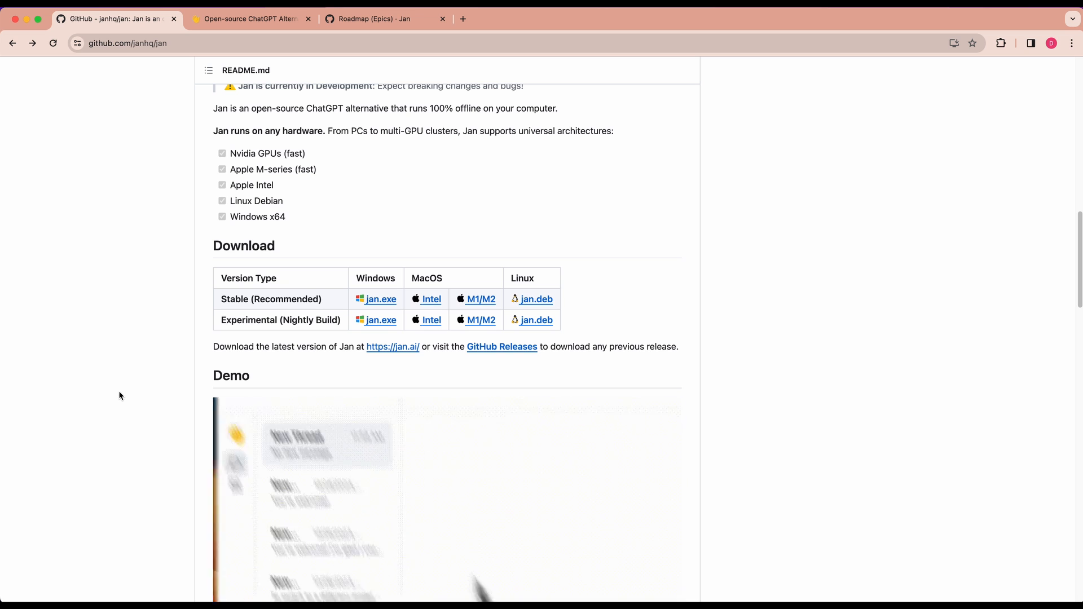
scroll(down, 3)
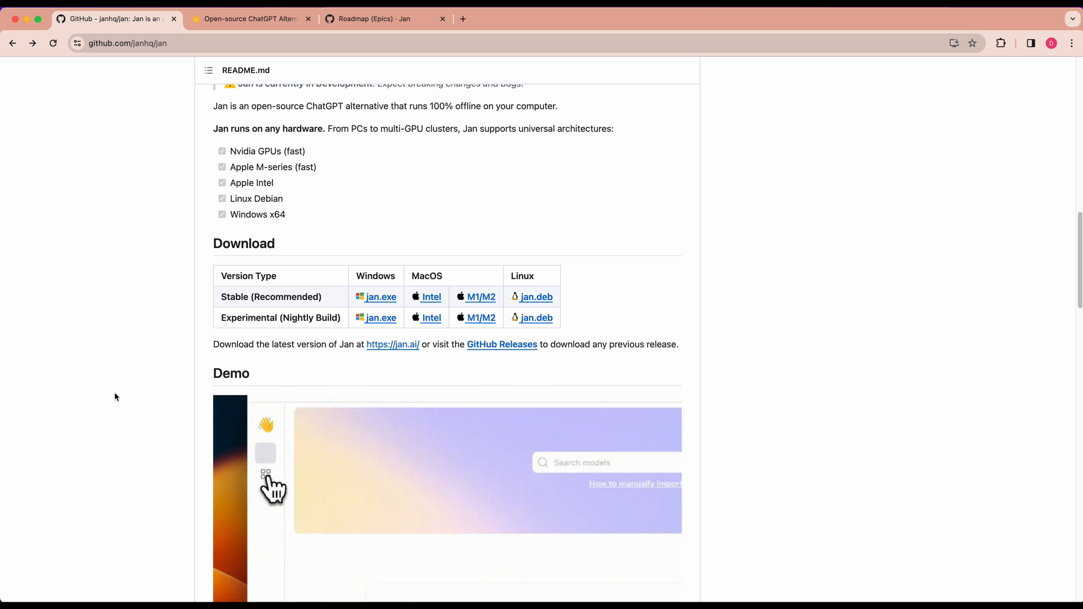
scroll(down, 3)
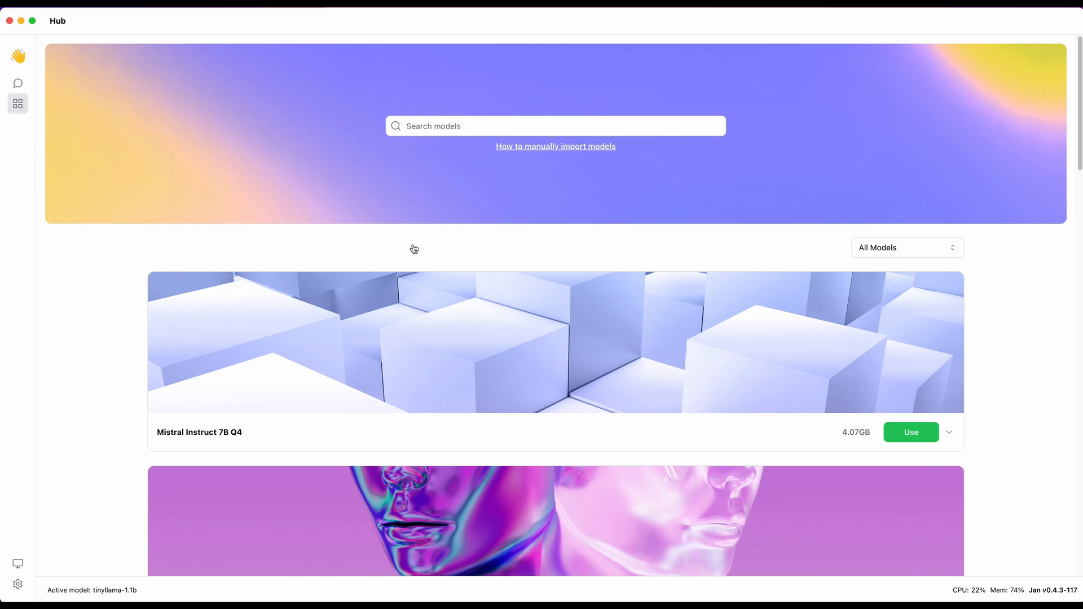
mouse_move(409, 249)
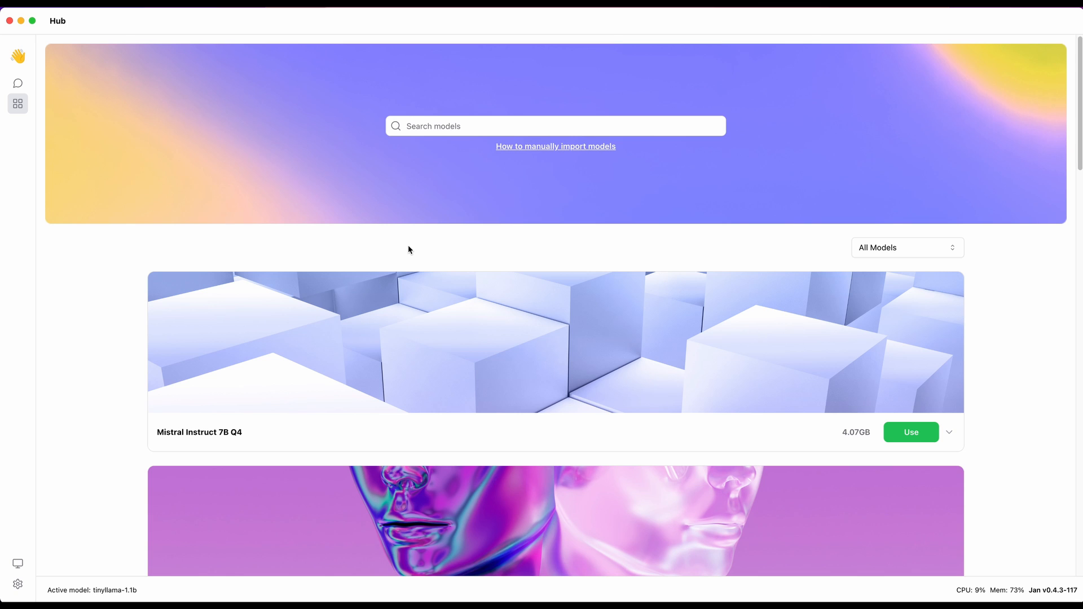
mouse_move(430, 331)
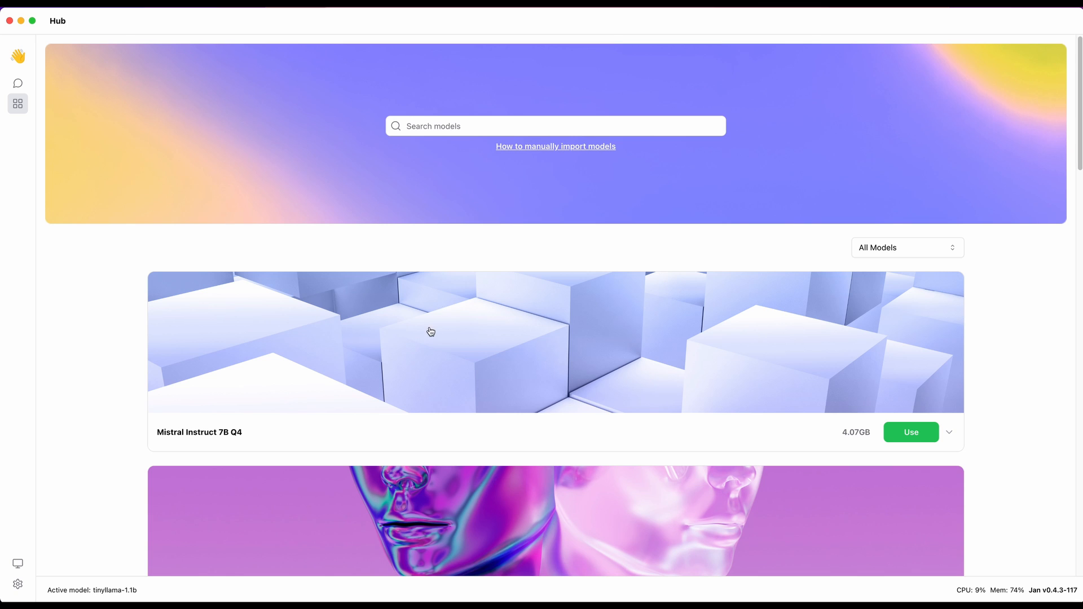
mouse_move(443, 268)
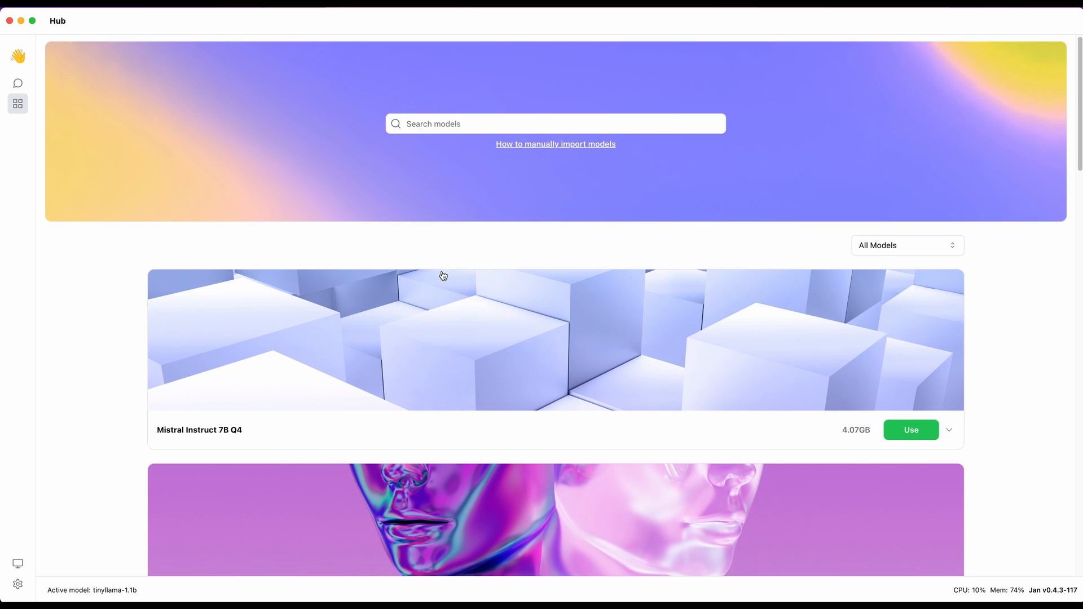
scroll(down, 3)
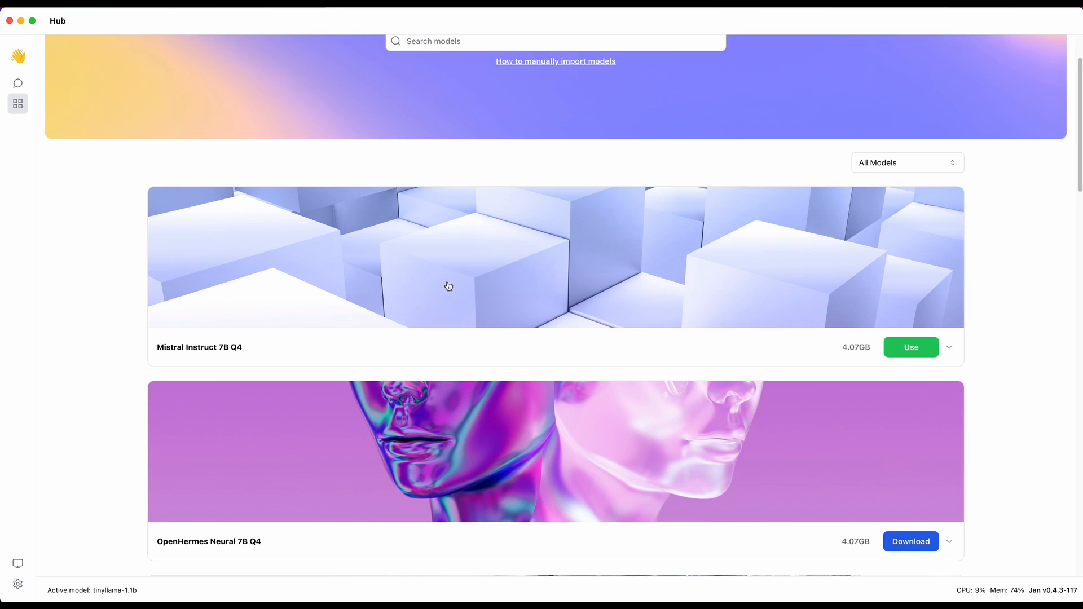
scroll(down, 3)
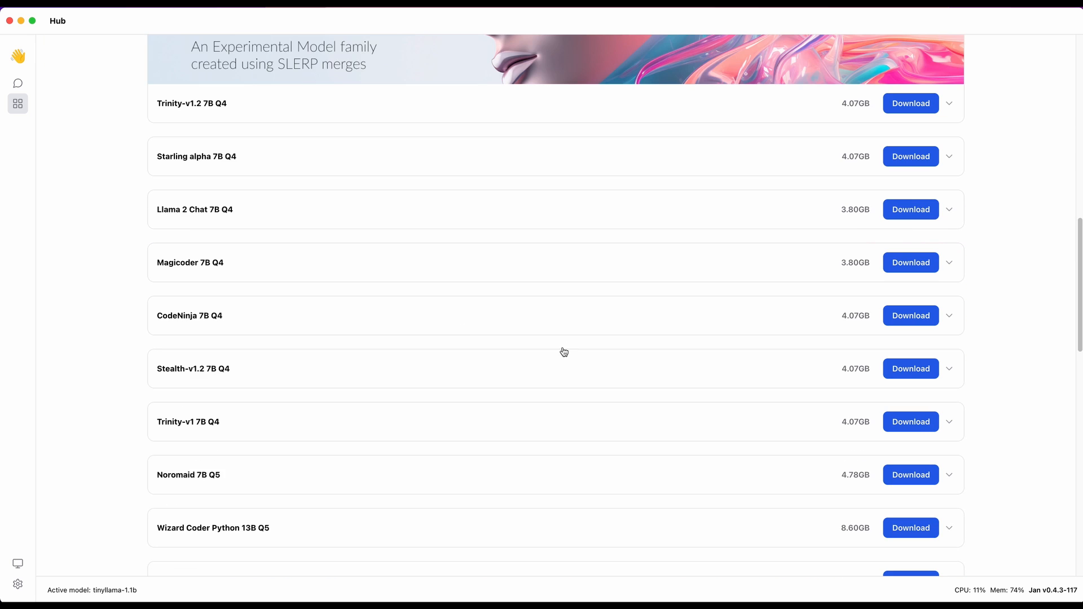
- Start downloading Stealth-v1.2 7B Q4, then cancel the download
click(909, 368)
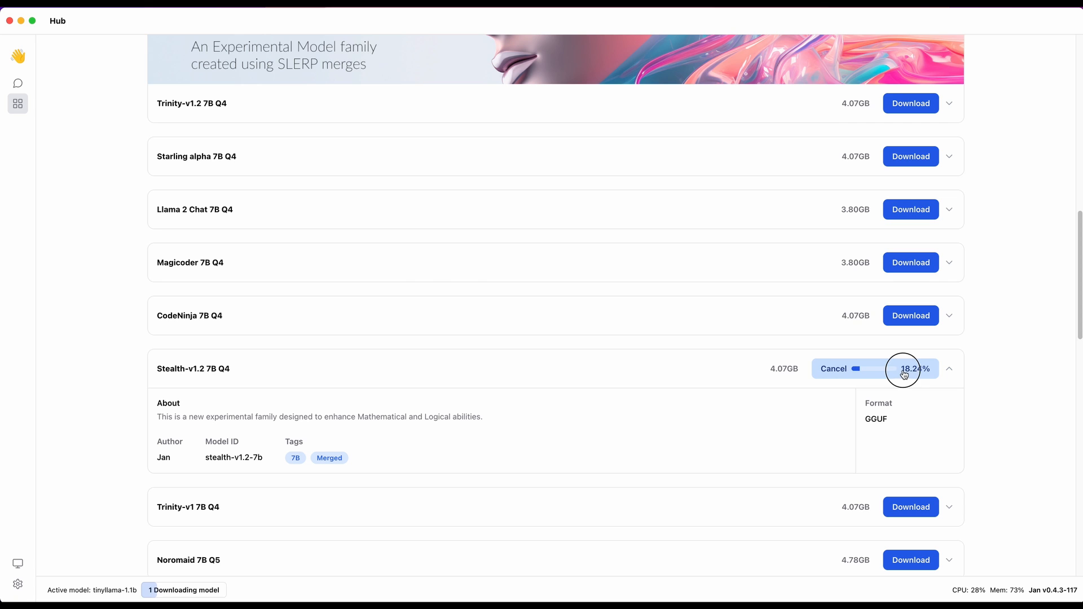
click(832, 367)
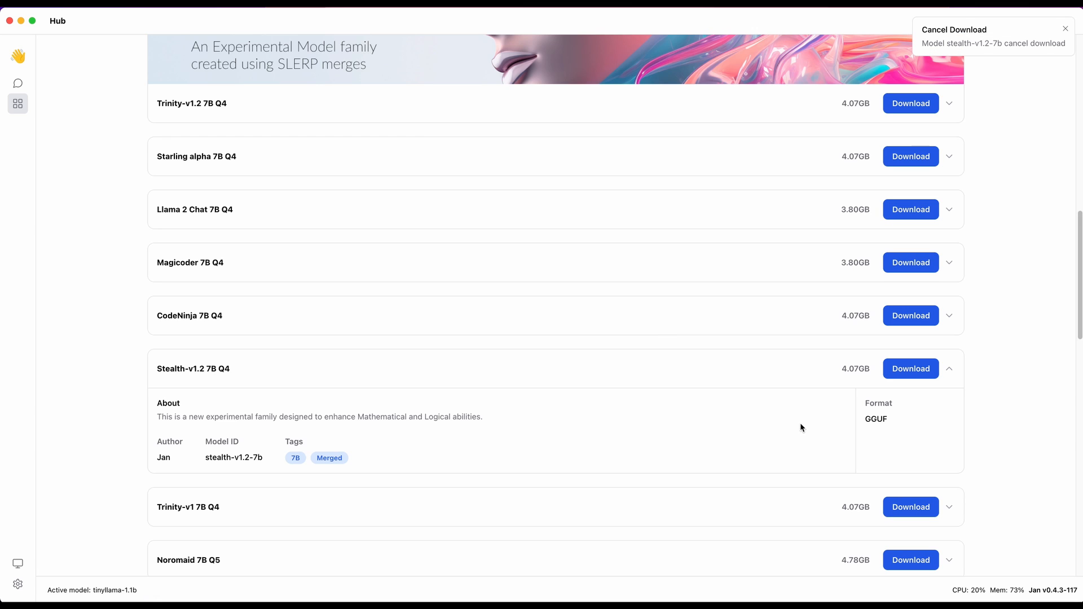
mouse_move(956, 489)
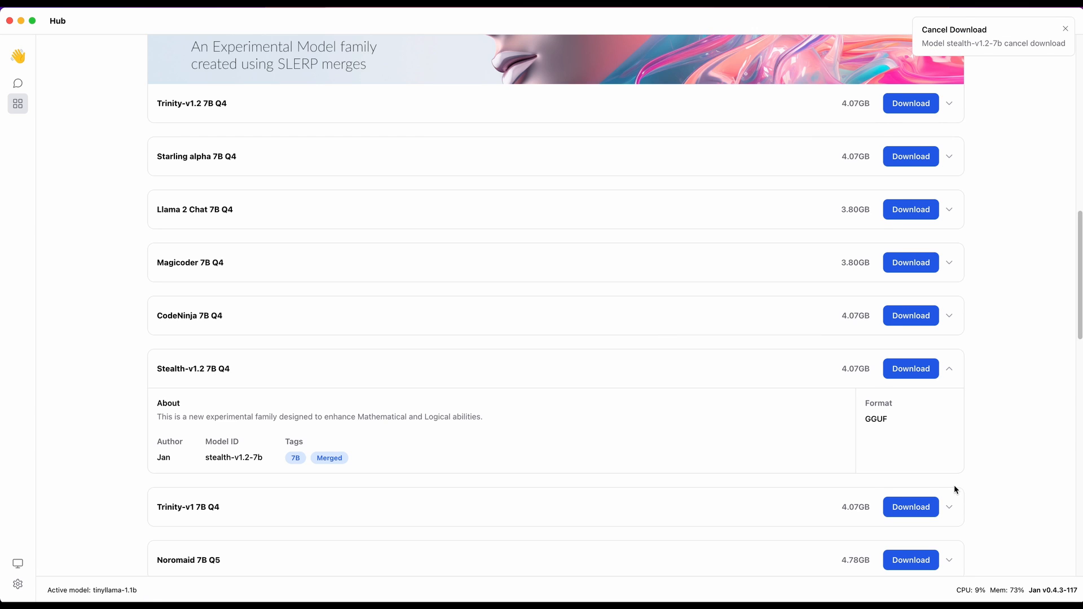
- Browse the larger models further down the list and return to the catalog's start
scroll(down, 3)
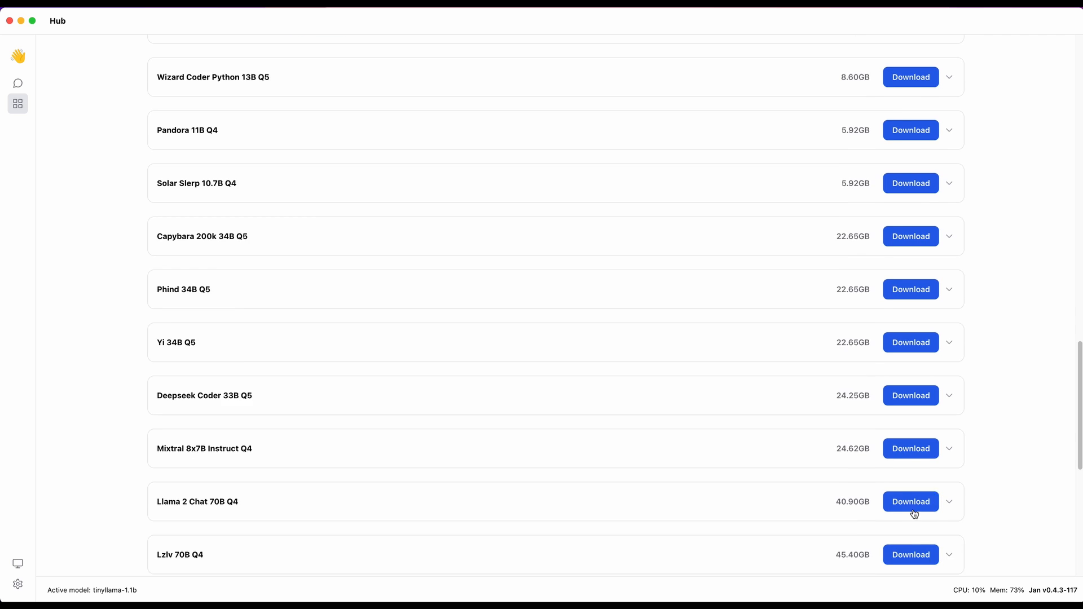
scroll(down, 3)
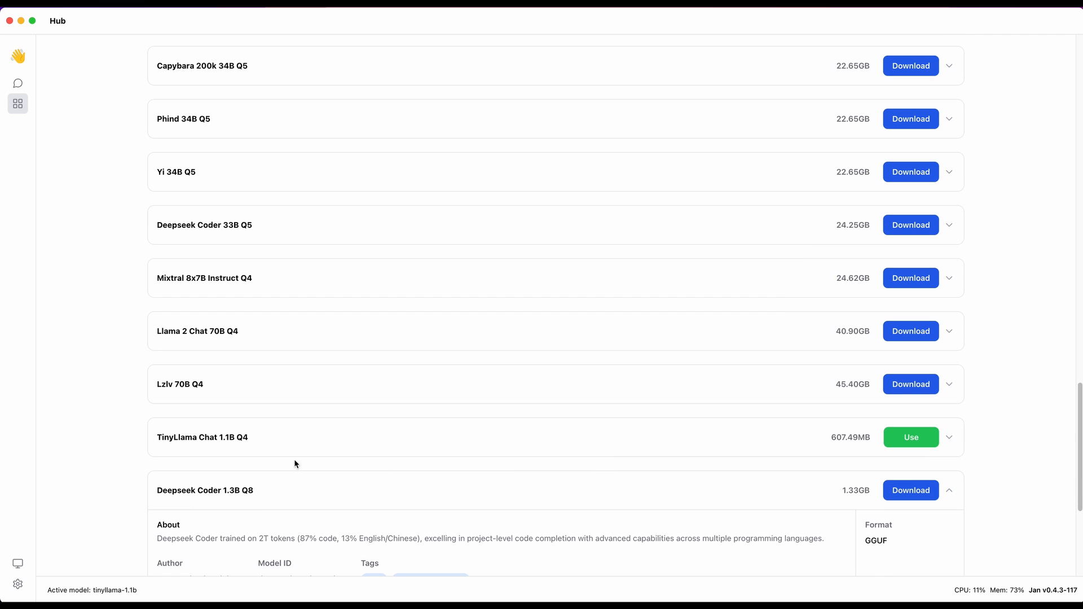
scroll(up, 3)
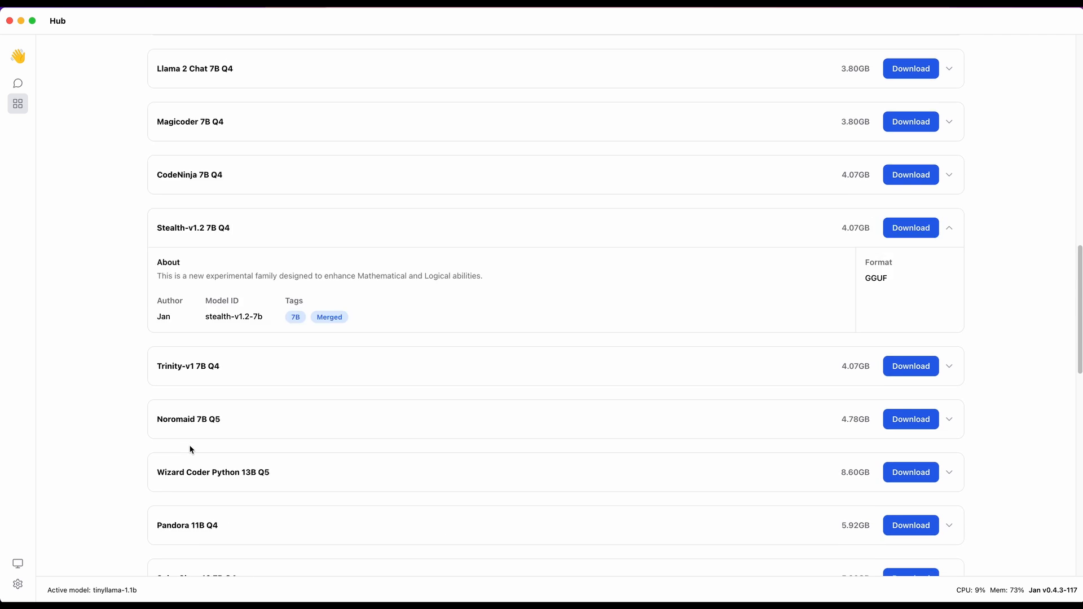
scroll(up, 3)
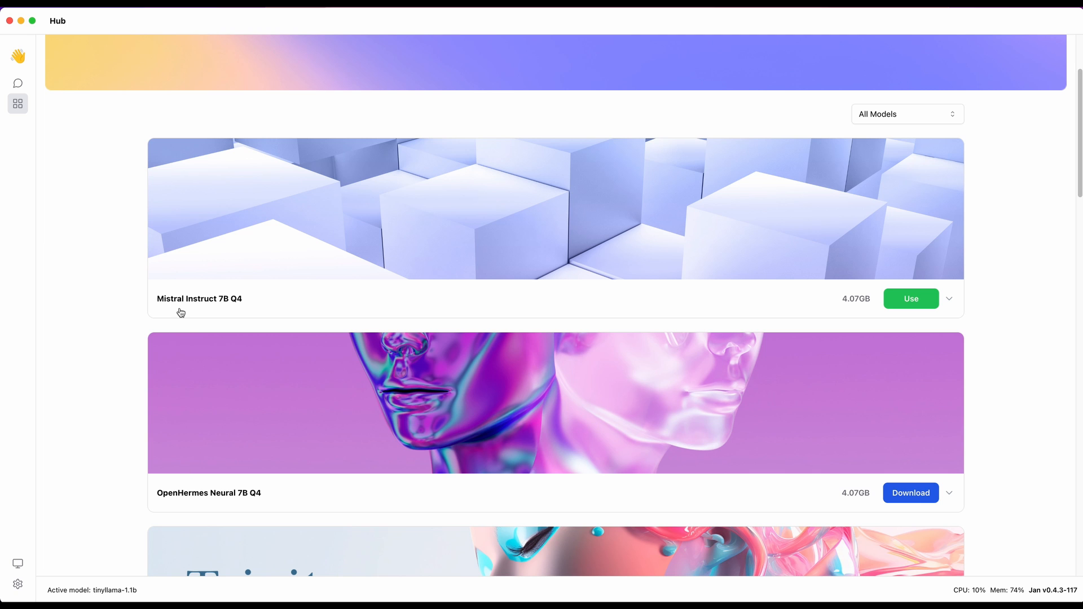
mouse_move(18, 95)
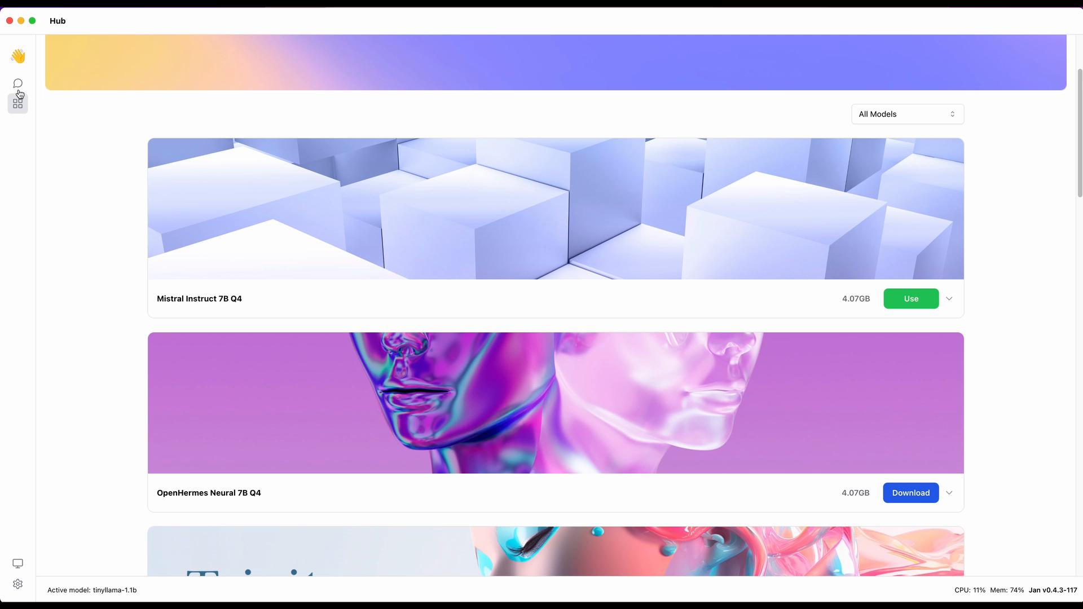
- Show the empty New Thread and its model list with TinyLlama, Mistral Instruct and OpenAI GPT
click(17, 83)
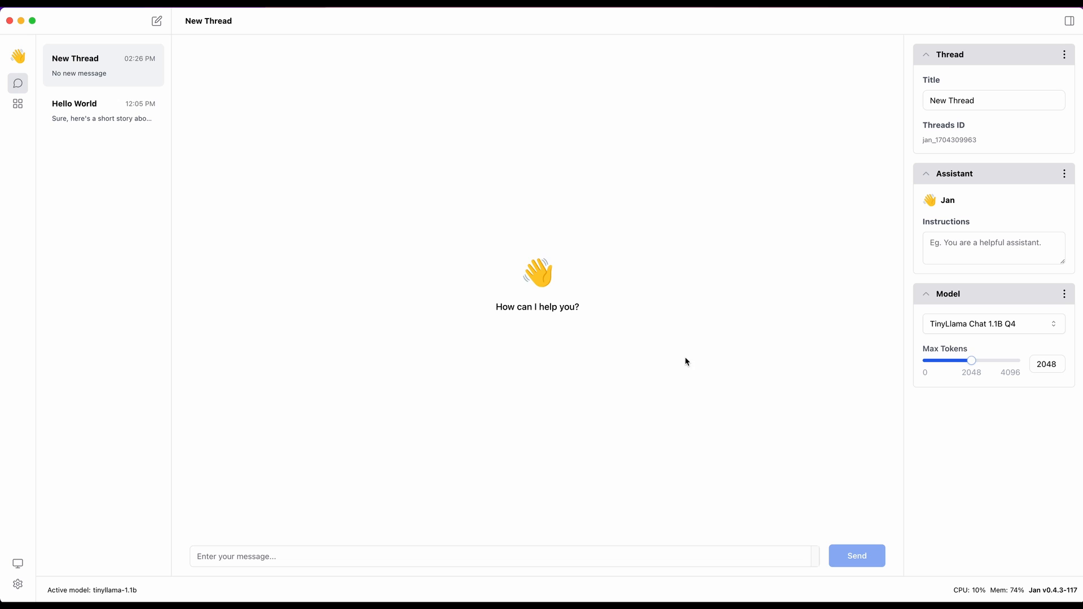
mouse_move(17, 83)
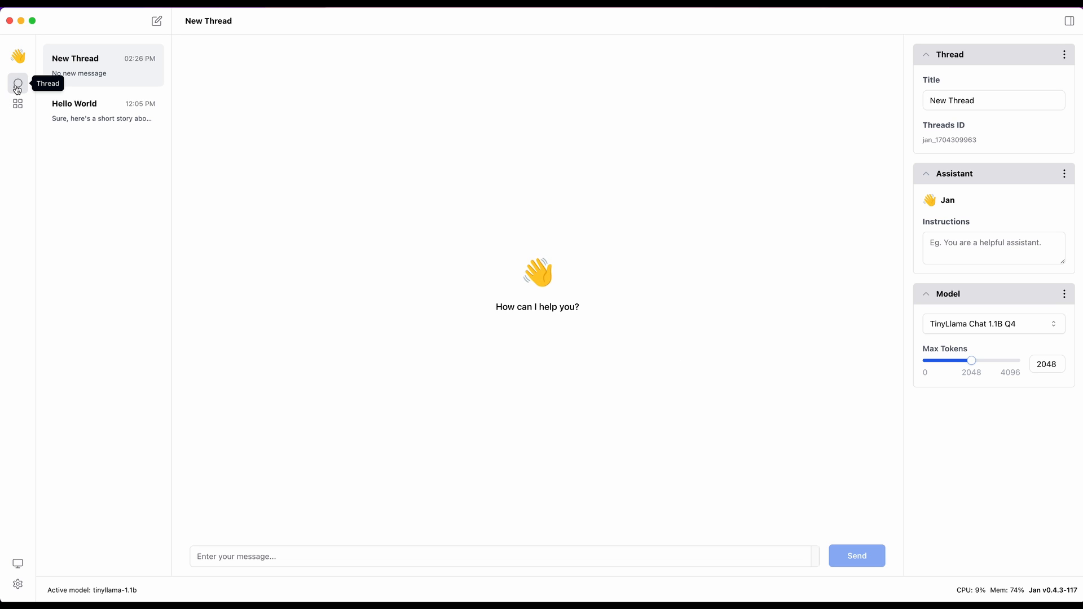
click(992, 323)
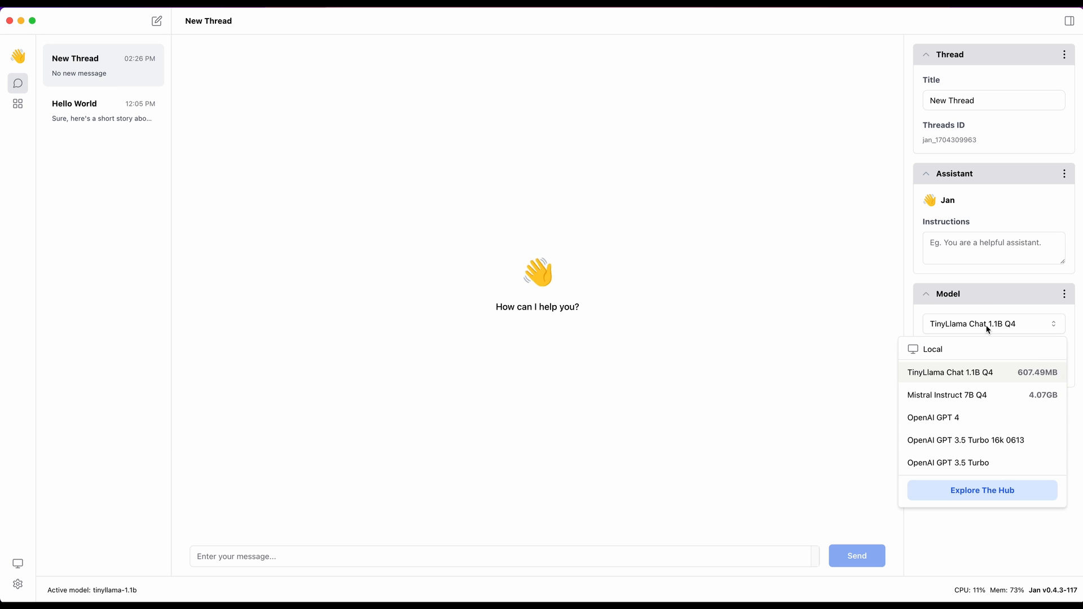
mouse_move(991, 370)
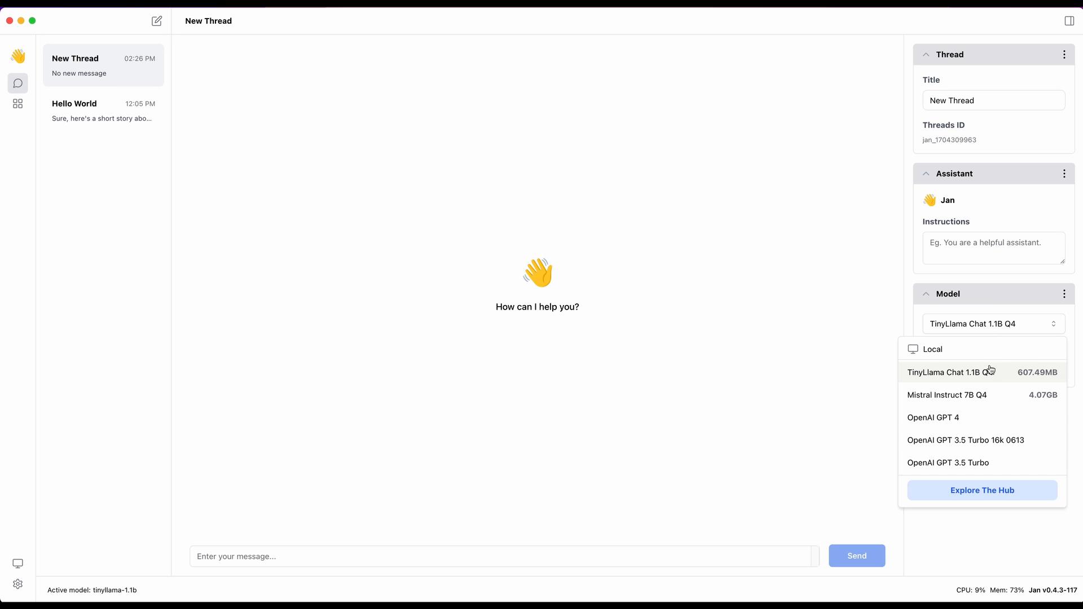
mouse_move(987, 381)
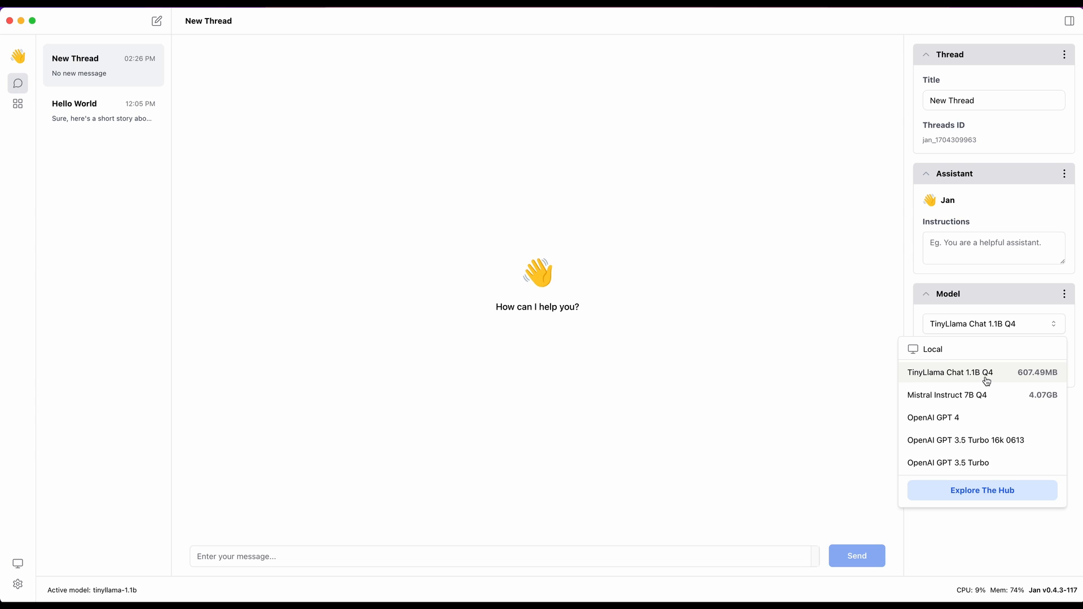
mouse_move(986, 422)
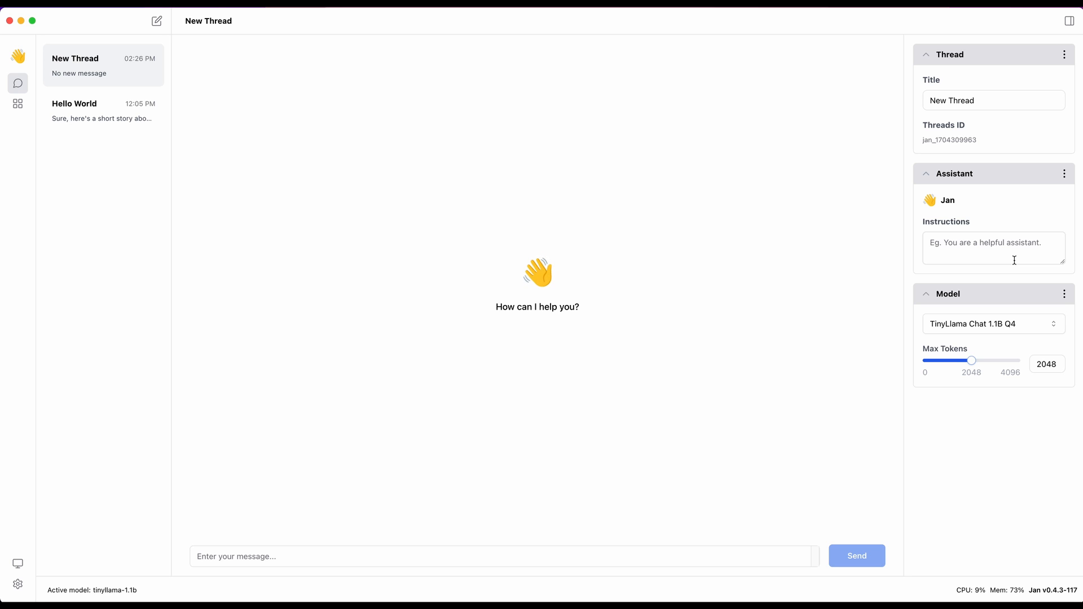
mouse_move(767, 564)
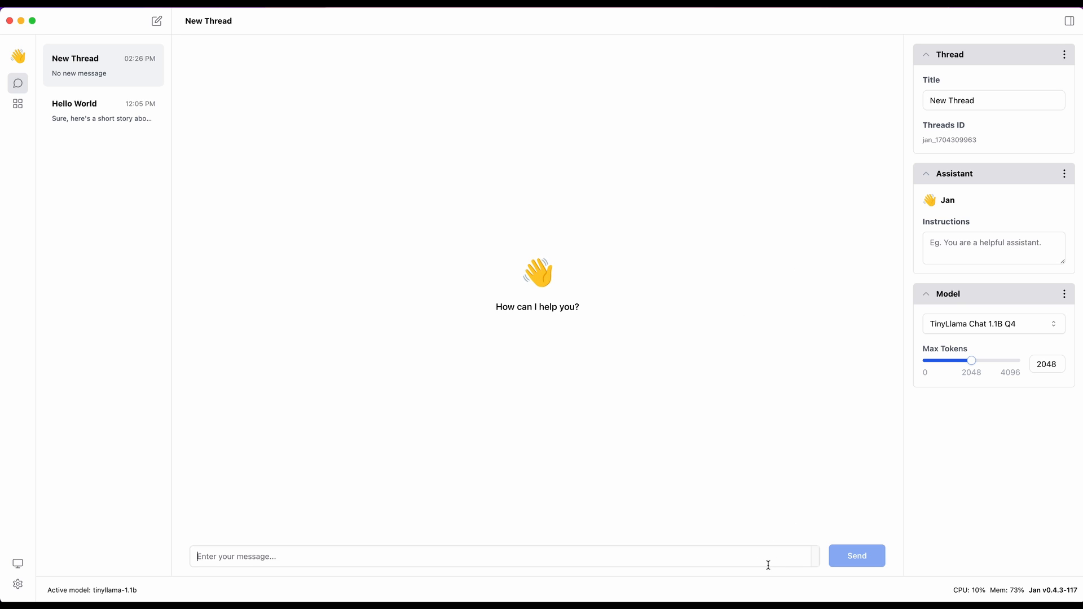
- Send a 'Write a short story' prompt to TinyLlama, then switch the thread to Mistral Instruct 7B Q4
text(Write a short story)
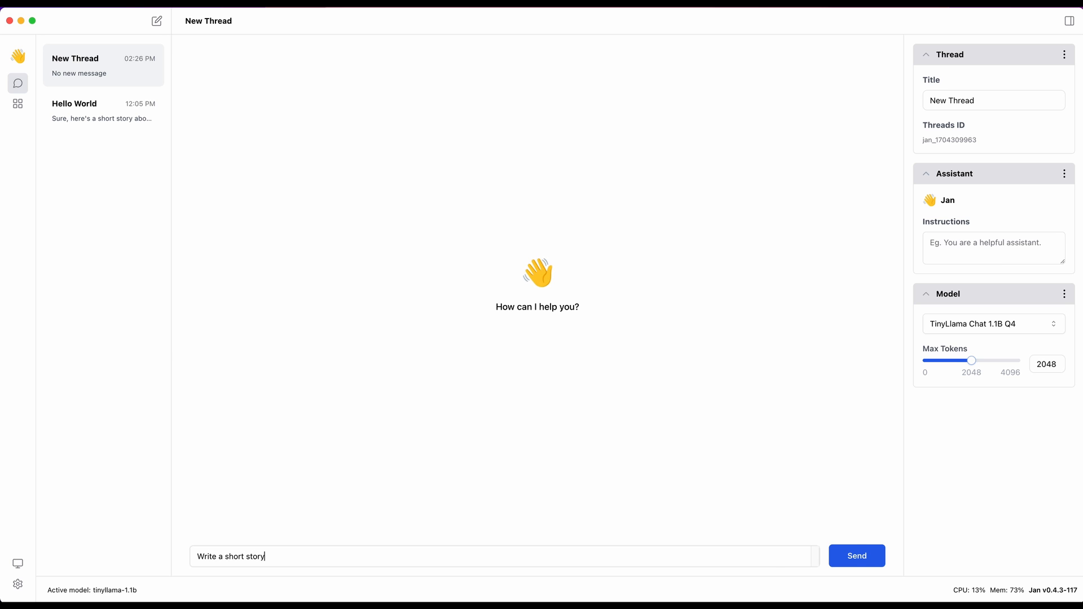
click(856, 555)
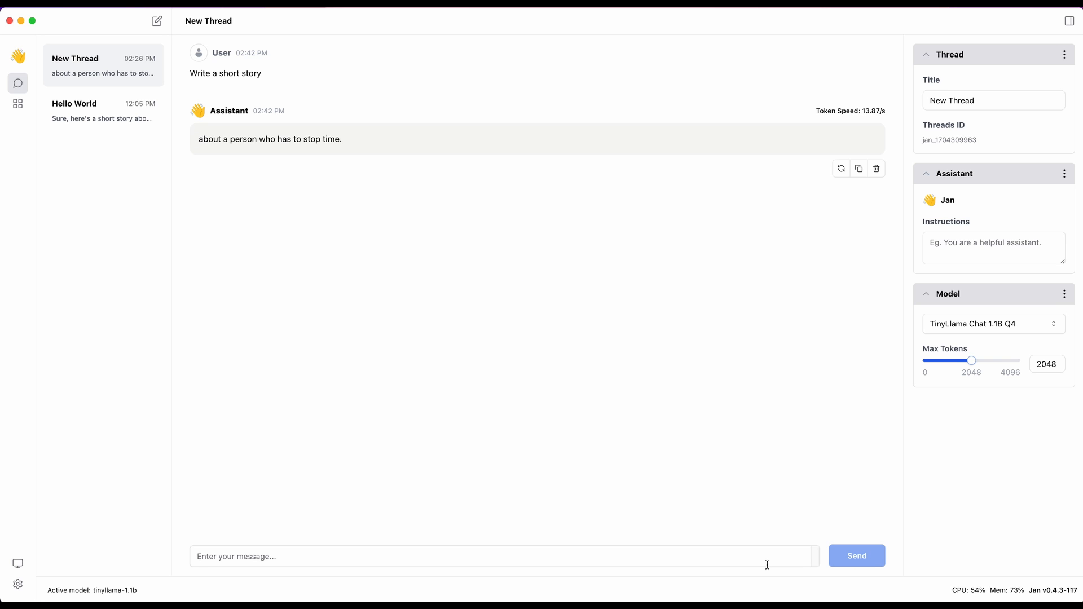
mouse_move(347, 402)
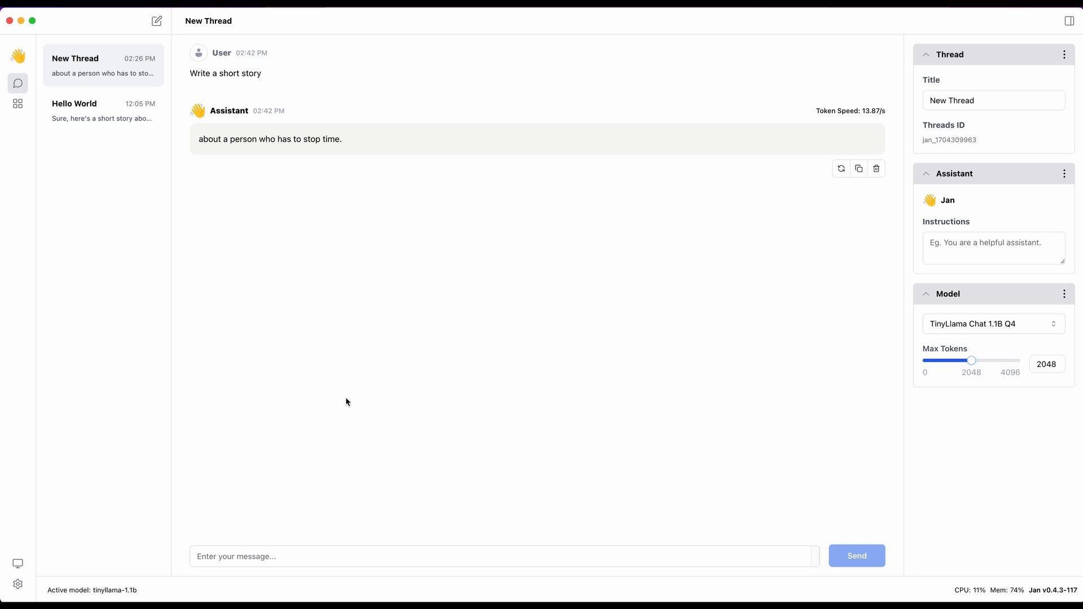
mouse_move(506, 562)
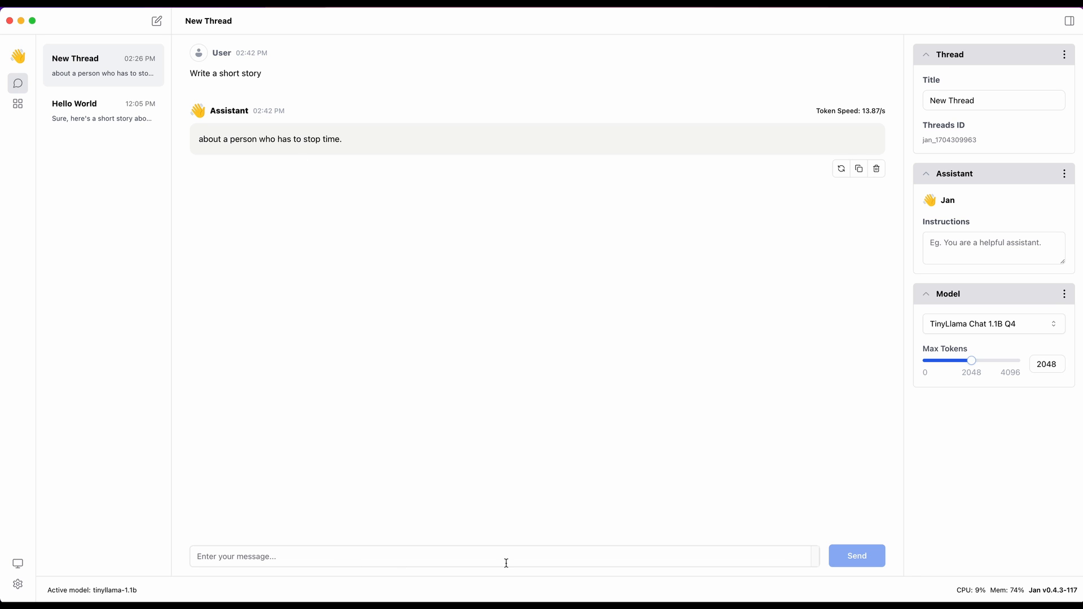
click(991, 324)
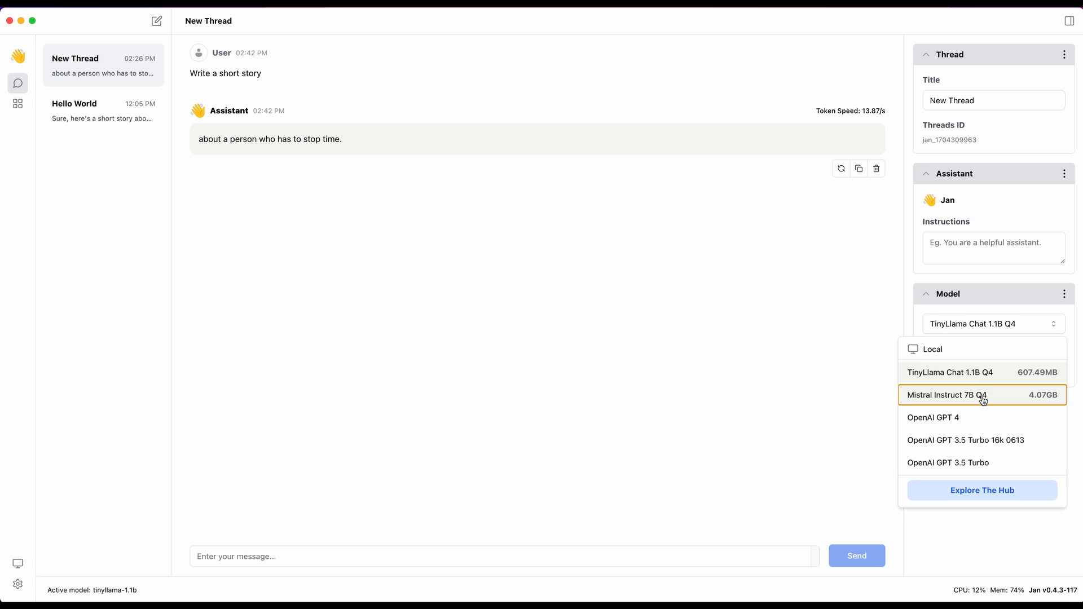
click(946, 395)
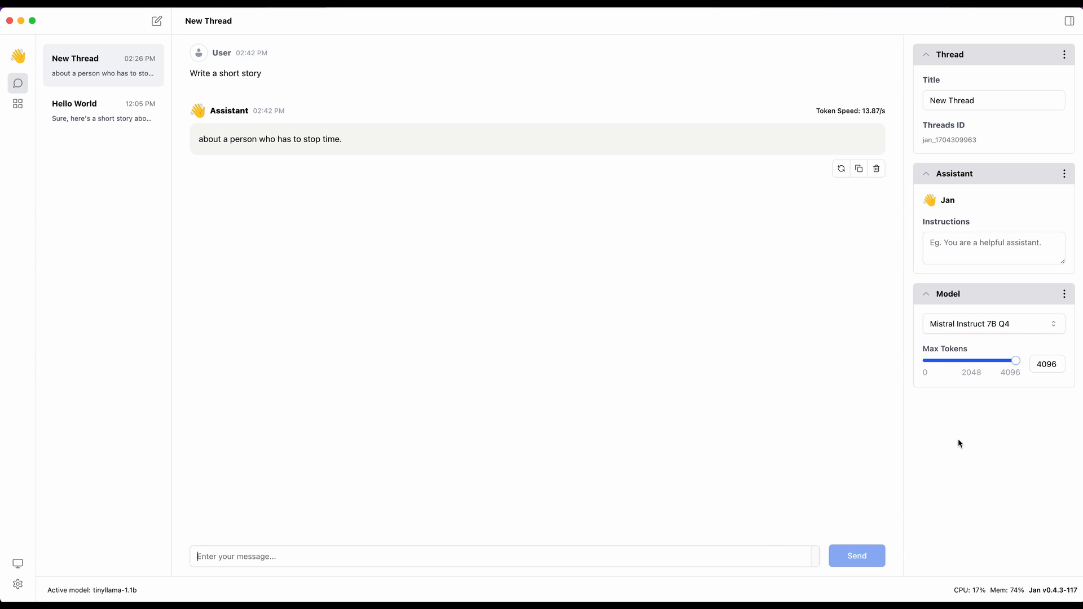
- Resend 'Write a short story' so Mistral Instruct 7B Q4 writes the Alex and hourglass story
text(Write a)
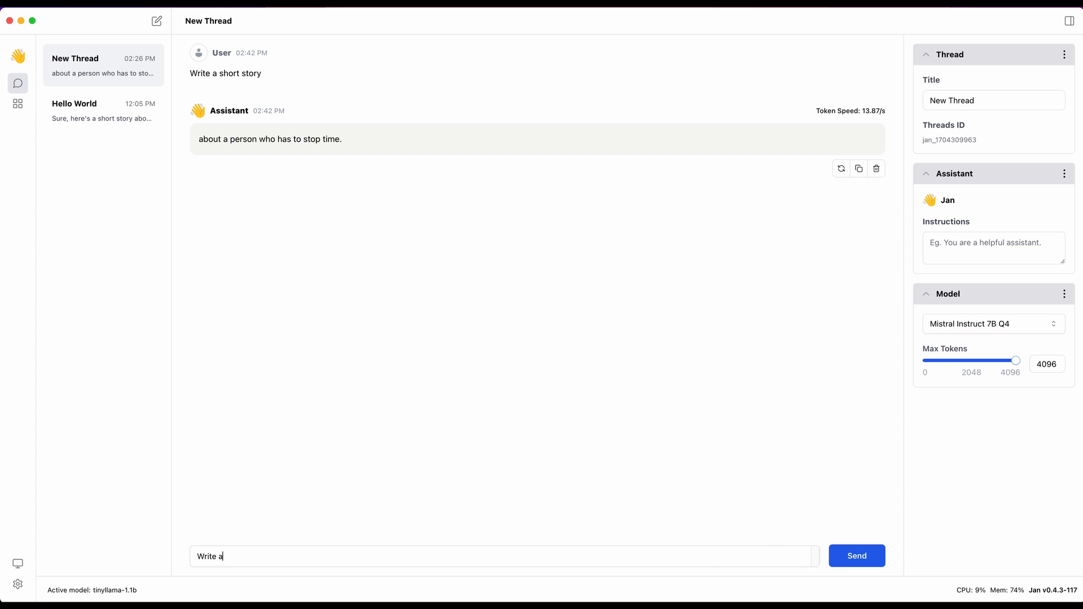
click(856, 554)
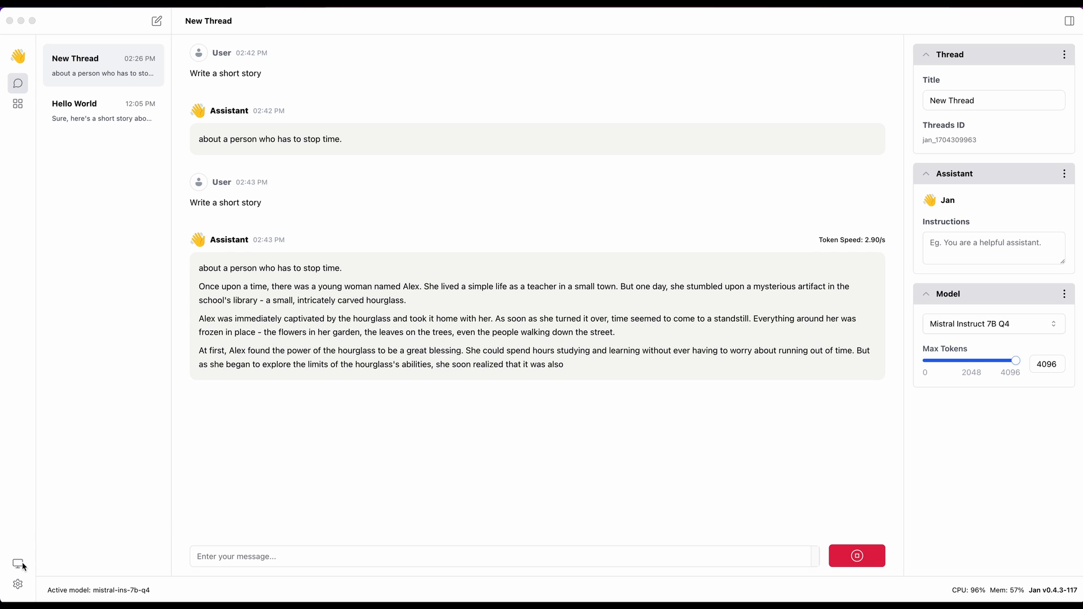
mouse_move(20, 565)
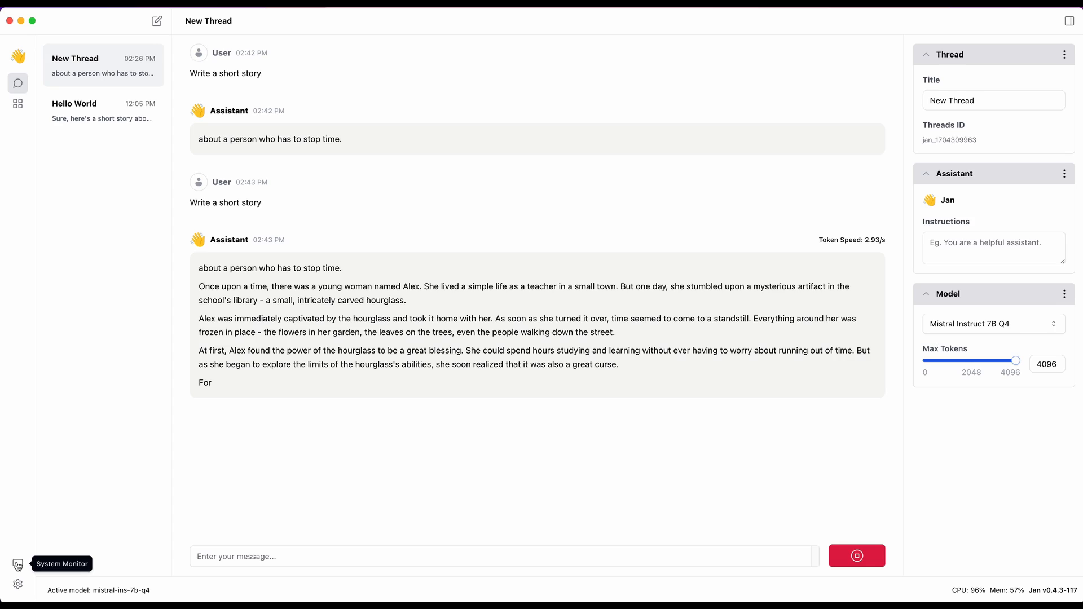
click(17, 563)
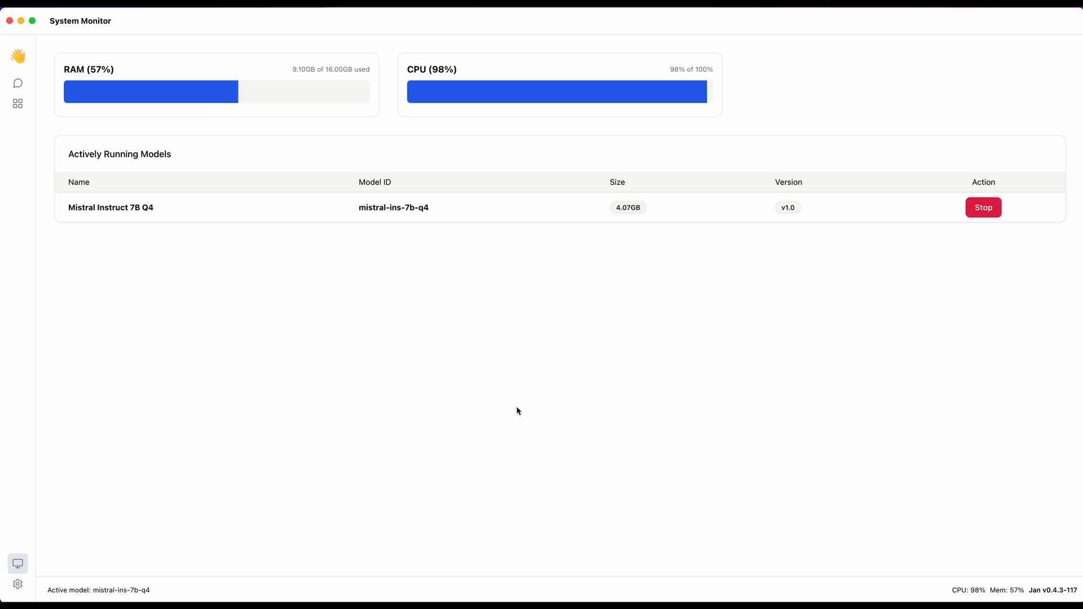
mouse_move(483, 426)
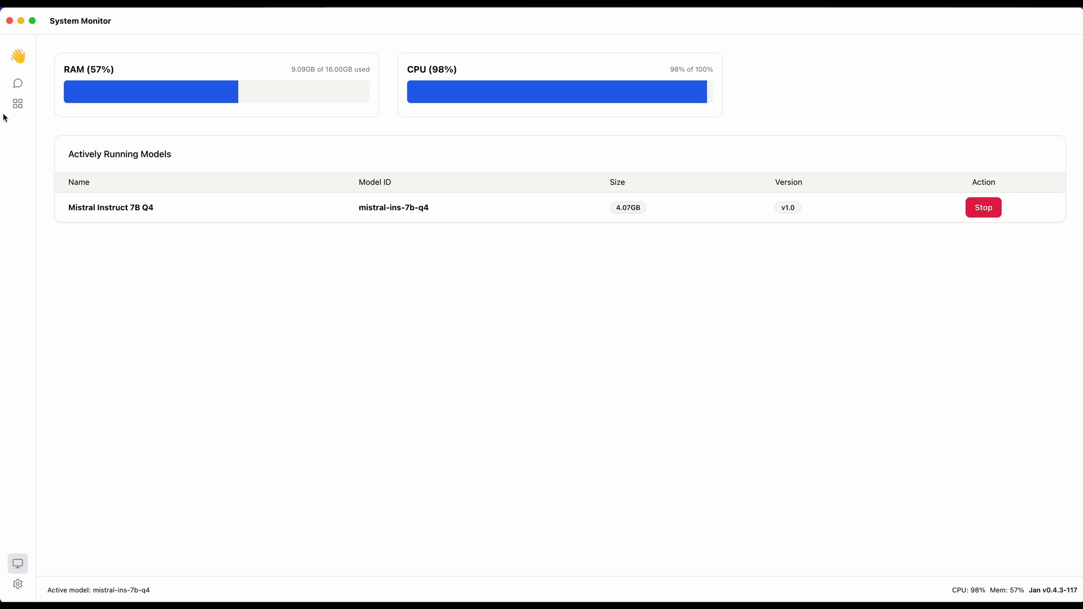
click(17, 84)
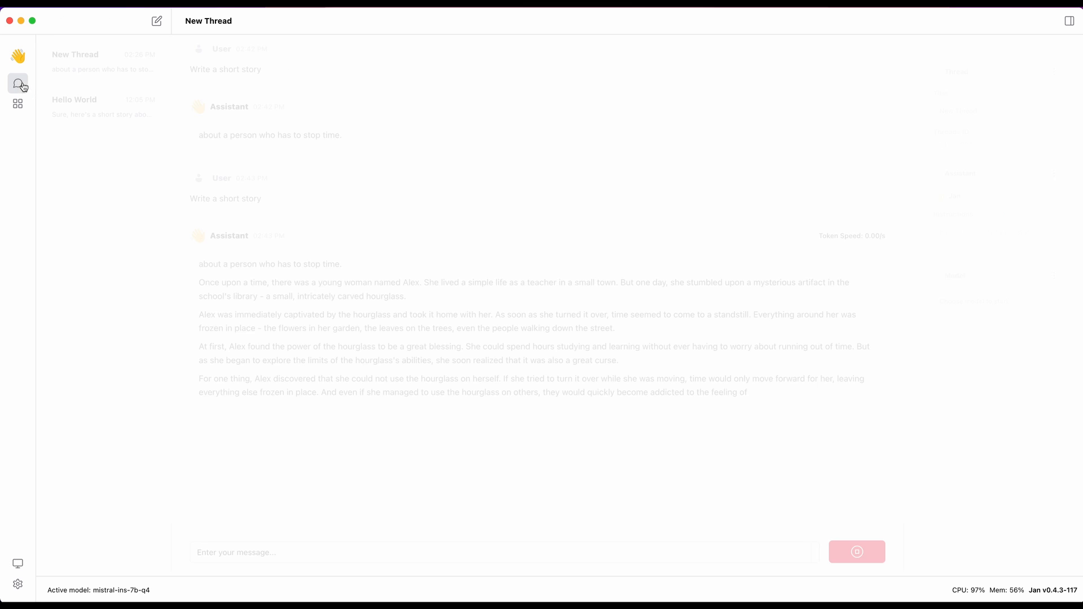
click(1069, 21)
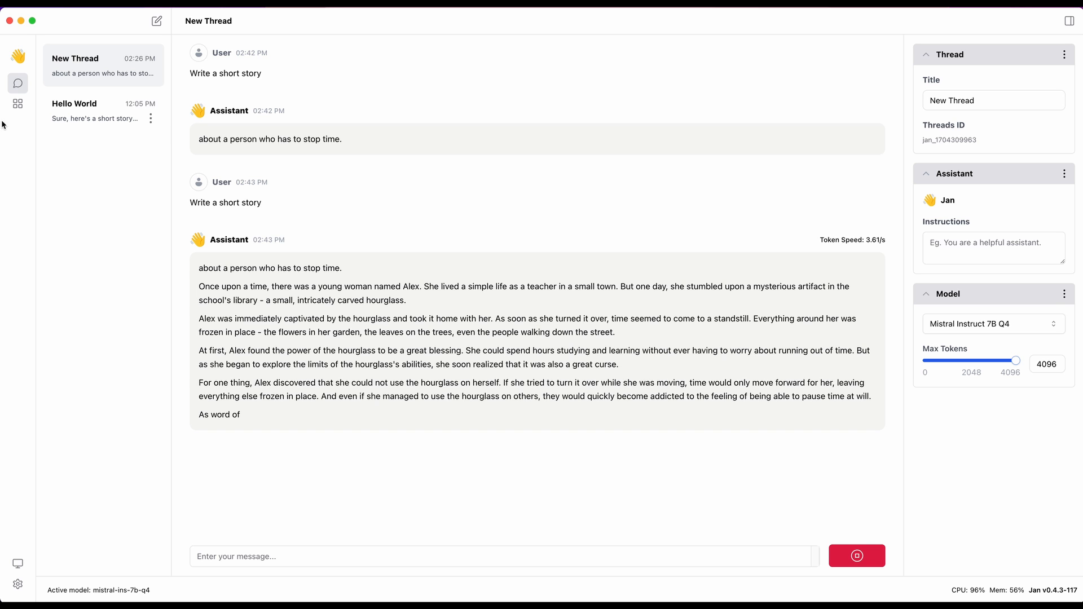
- From the Hub, open the manual GGUF model import guide and land on the jan.ai homepage in Chrome
click(17, 104)
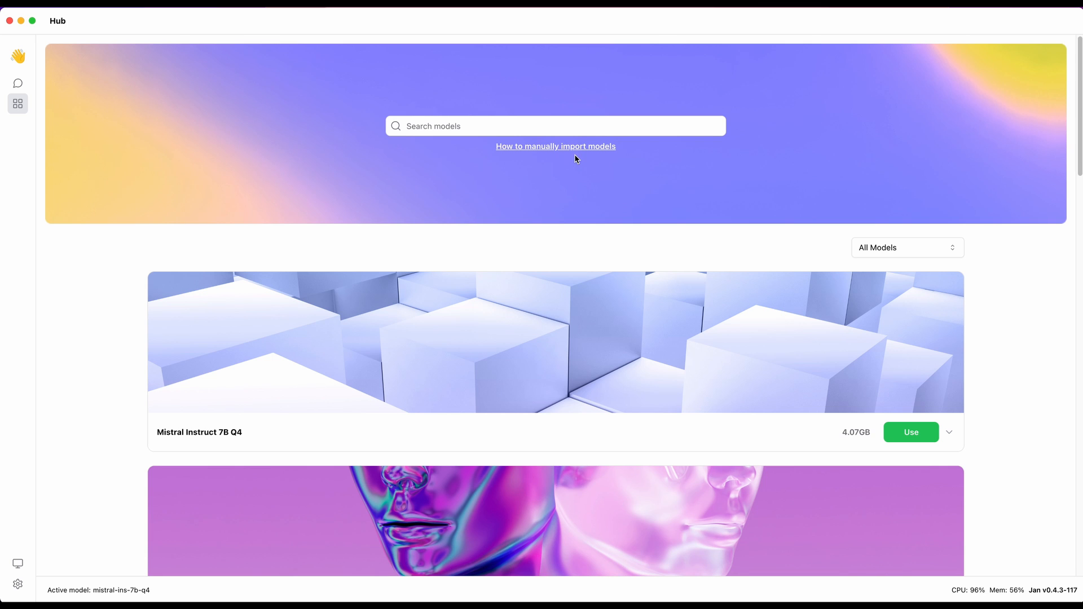
mouse_move(583, 155)
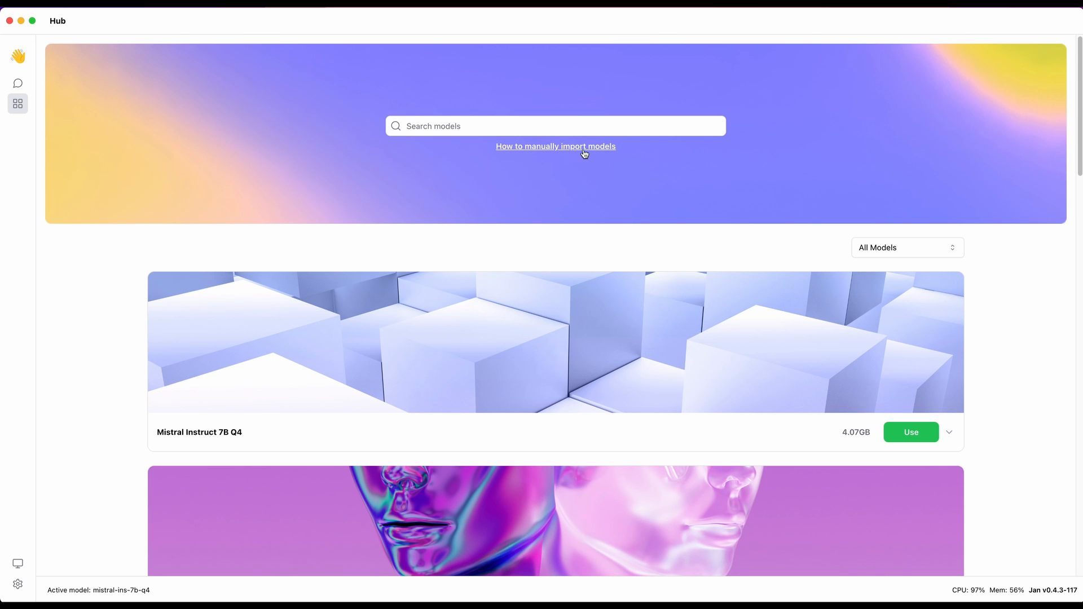
click(555, 145)
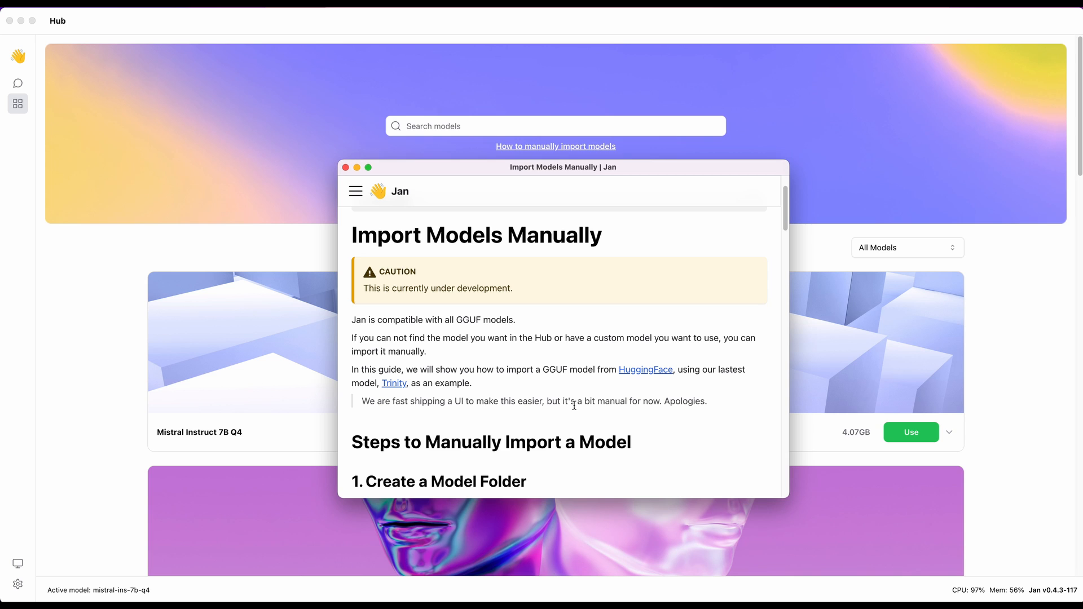
mouse_move(581, 340)
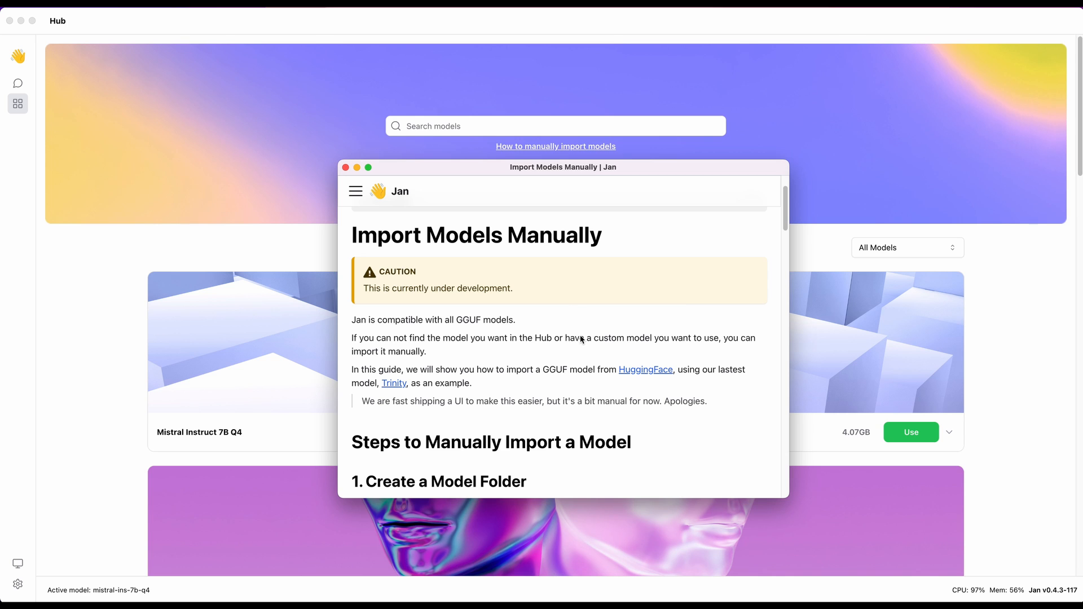
click(345, 167)
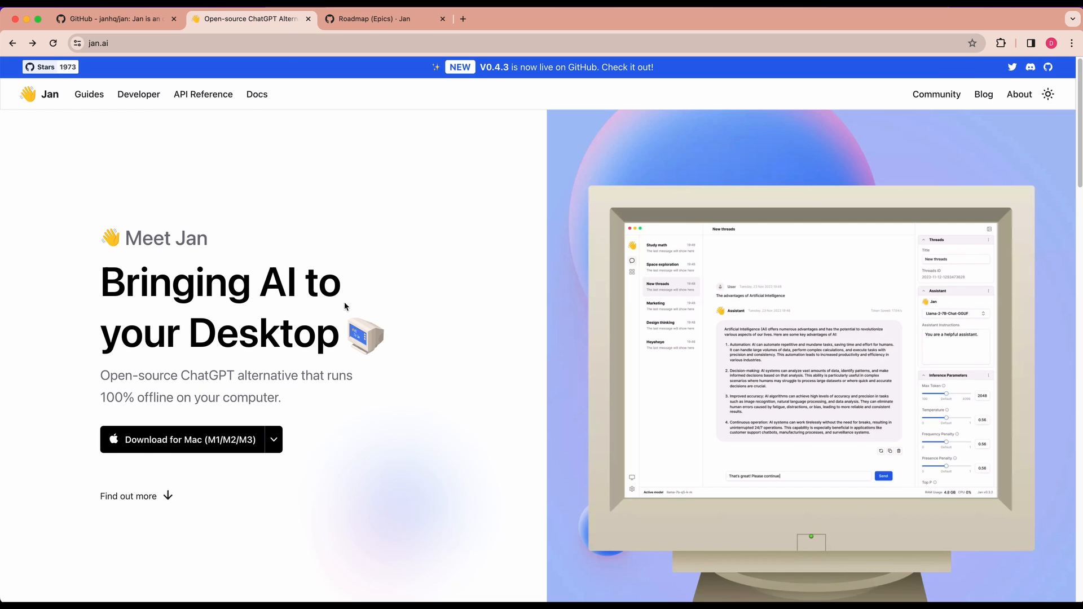
- Scroll the jan.ai homepage past the open-source section to Desktop App and Mobile App
scroll(down, 3)
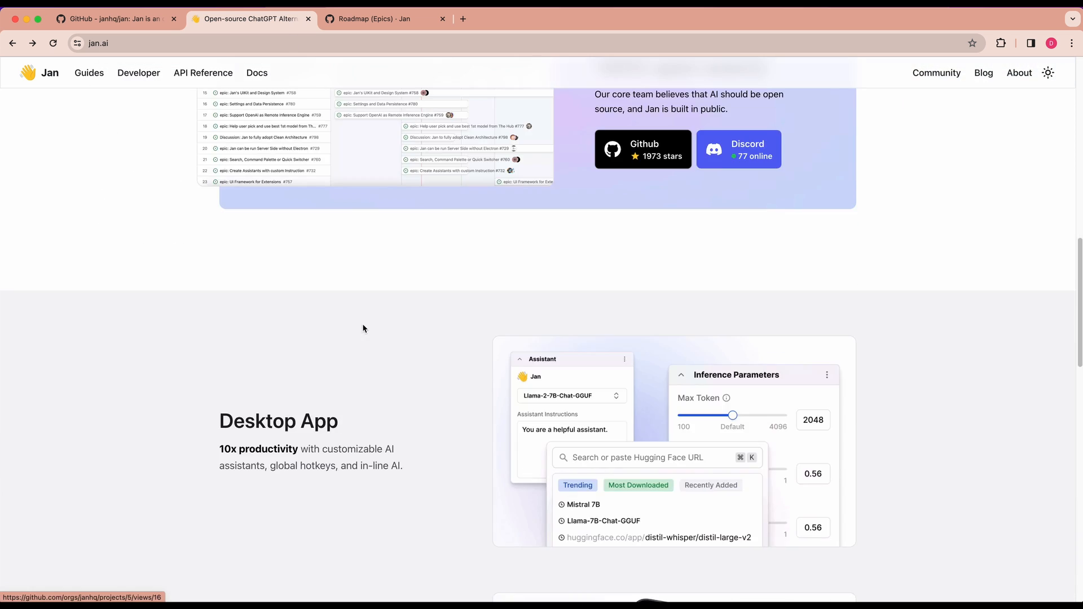
scroll(up, 3)
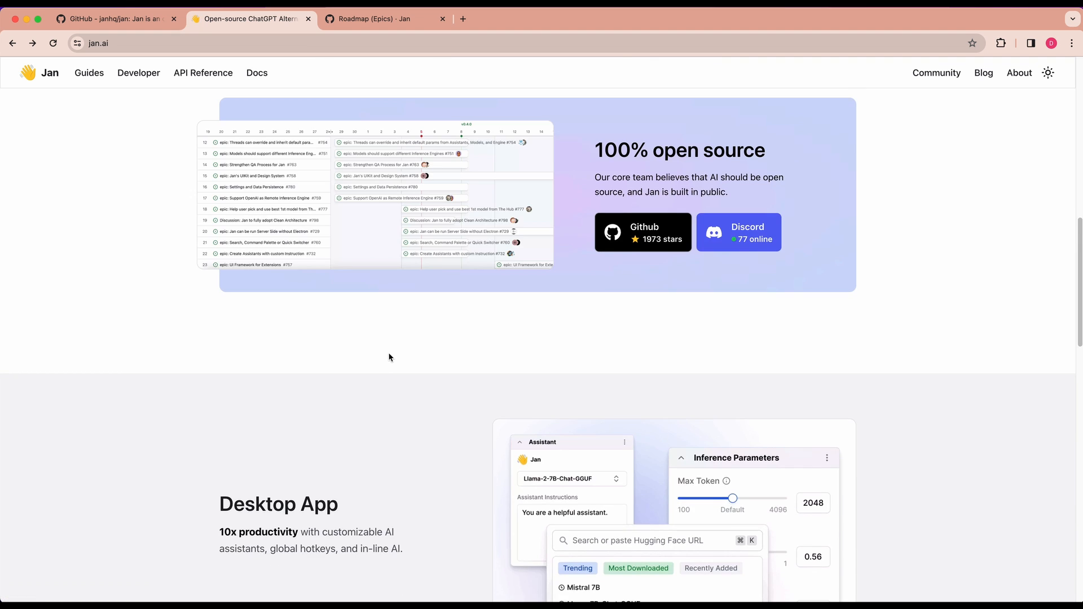
scroll(down, 3)
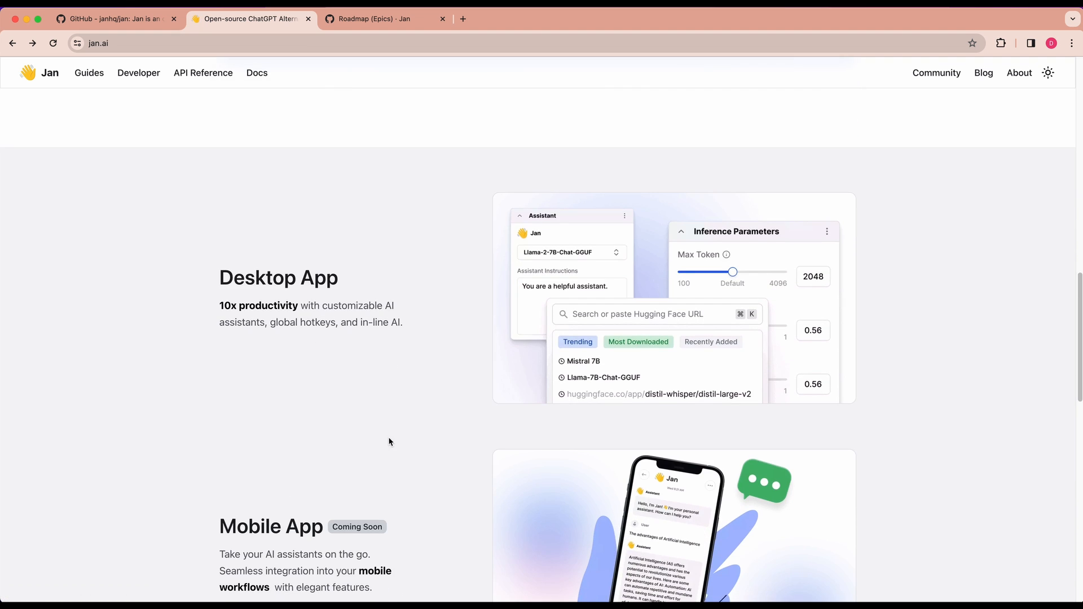
scroll(down, 3)
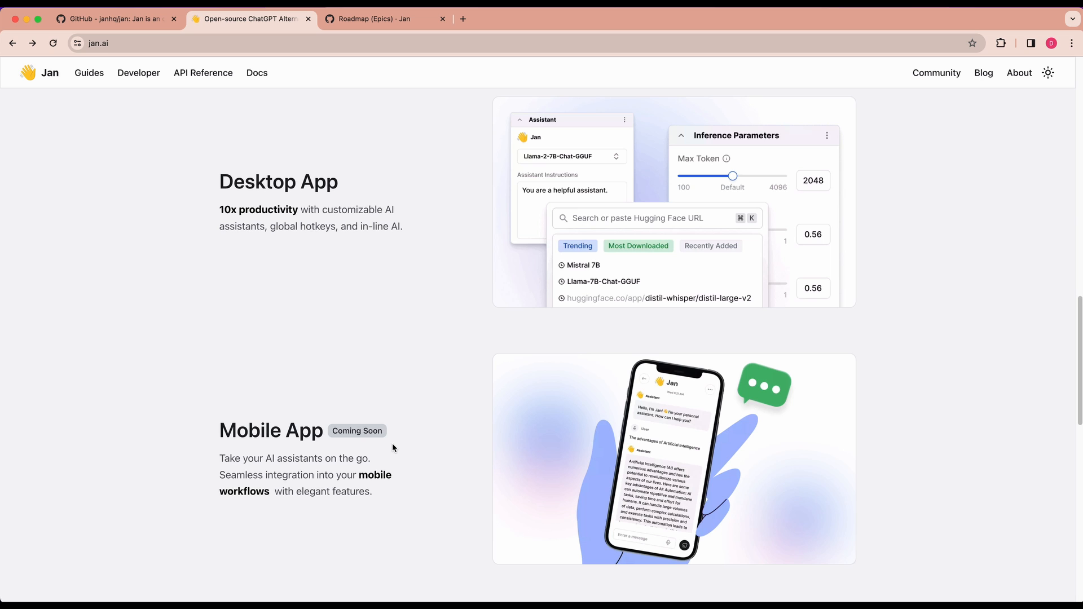
mouse_move(417, 455)
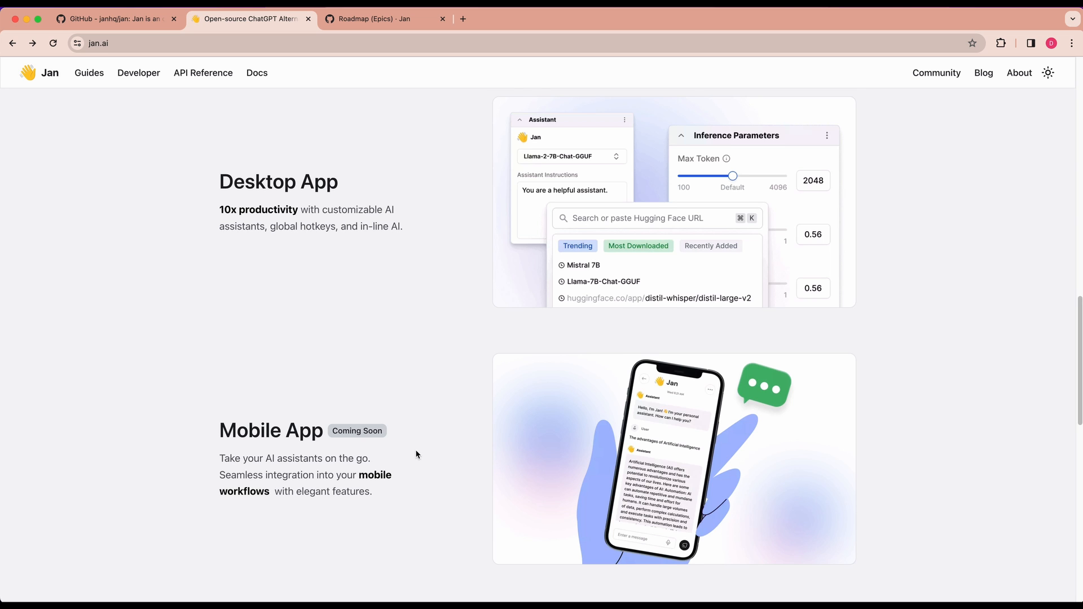
- Scroll further to the Offline and Local First section and the OpenAI Compatible endpoint table
scroll(down, 3)
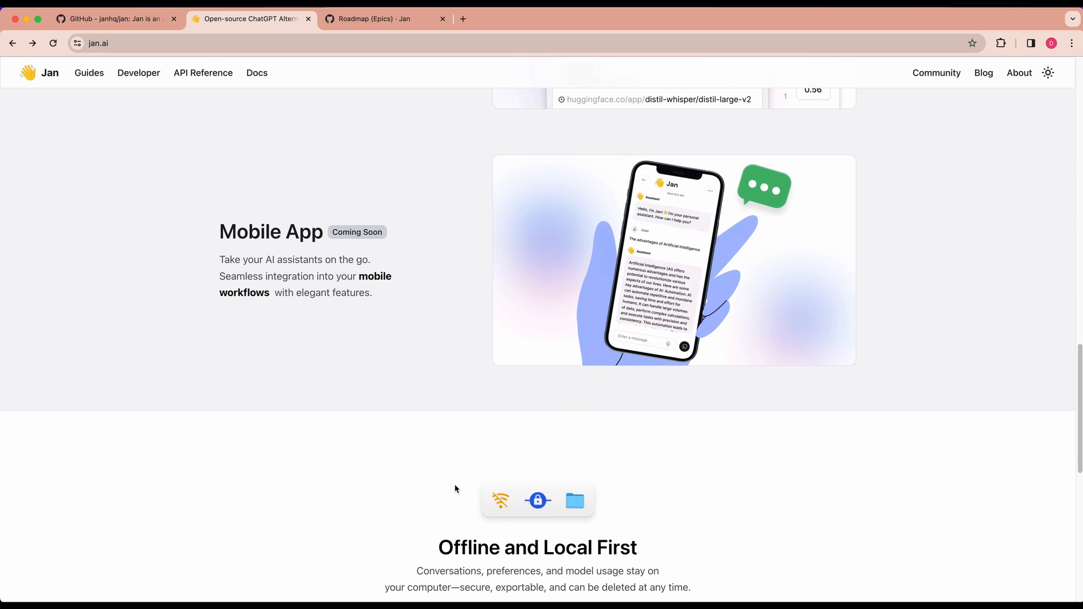
scroll(down, 3)
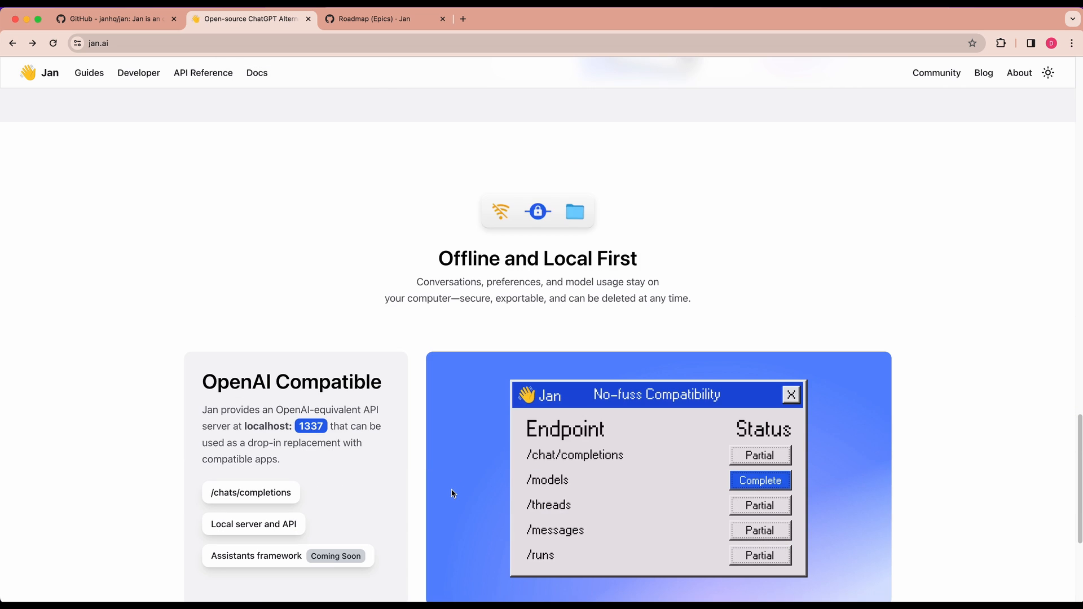
scroll(down, 3)
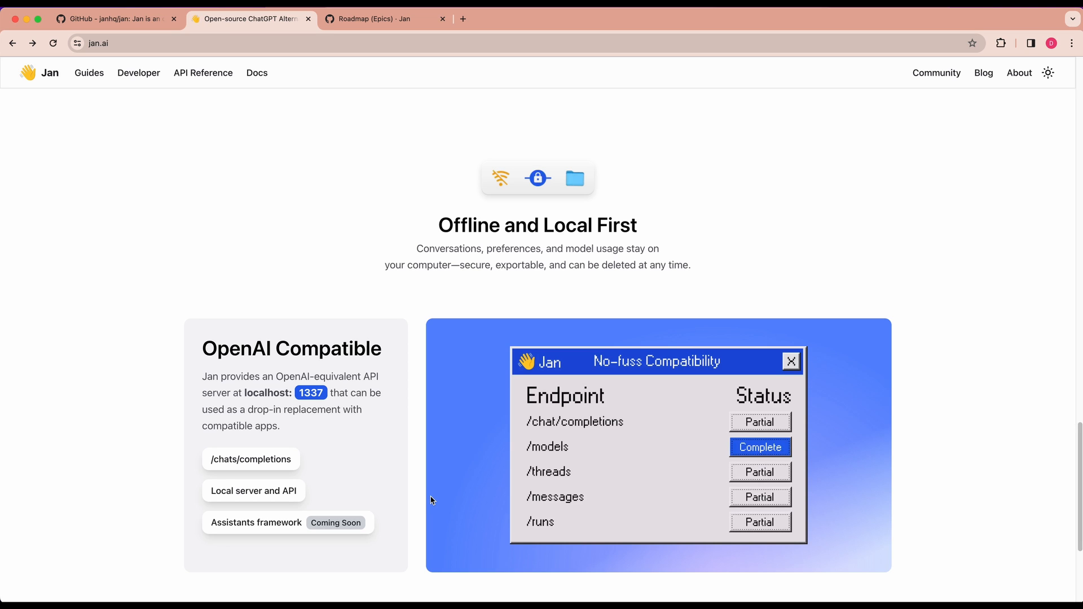
mouse_move(653, 409)
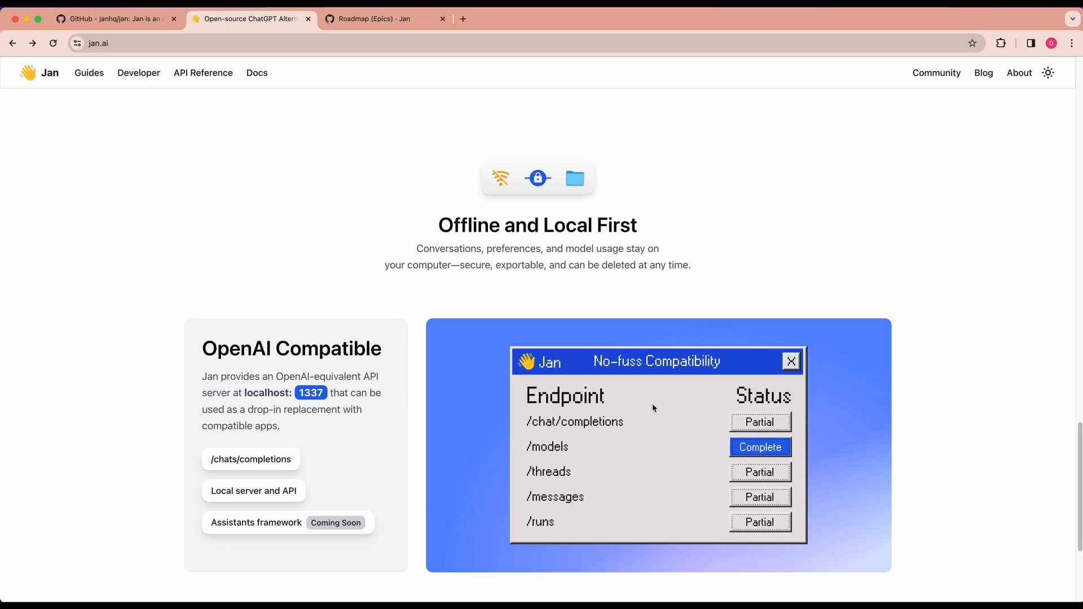
mouse_move(806, 421)
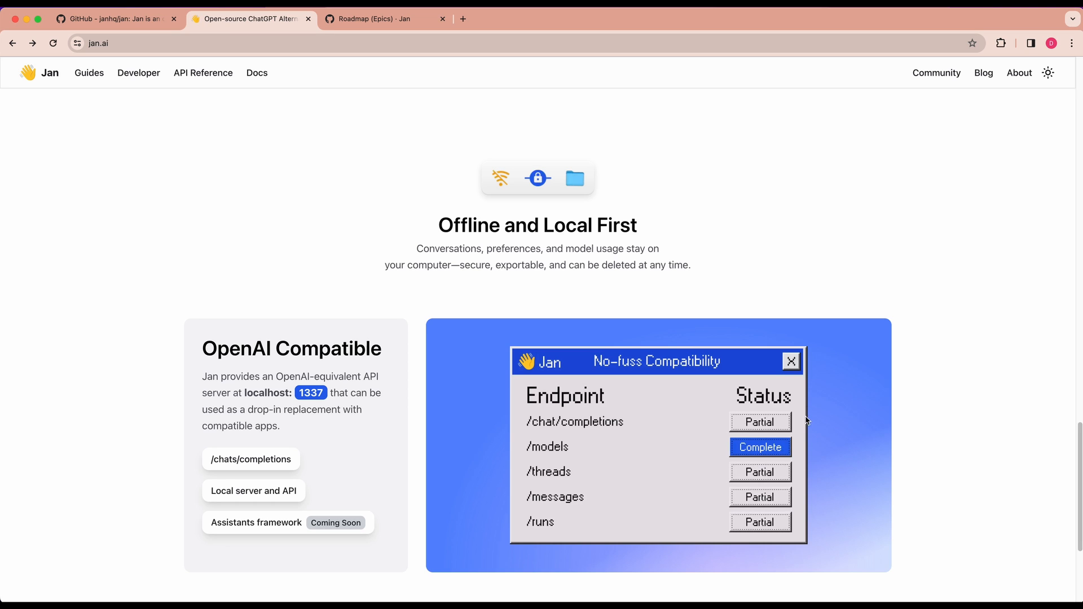
mouse_move(795, 417)
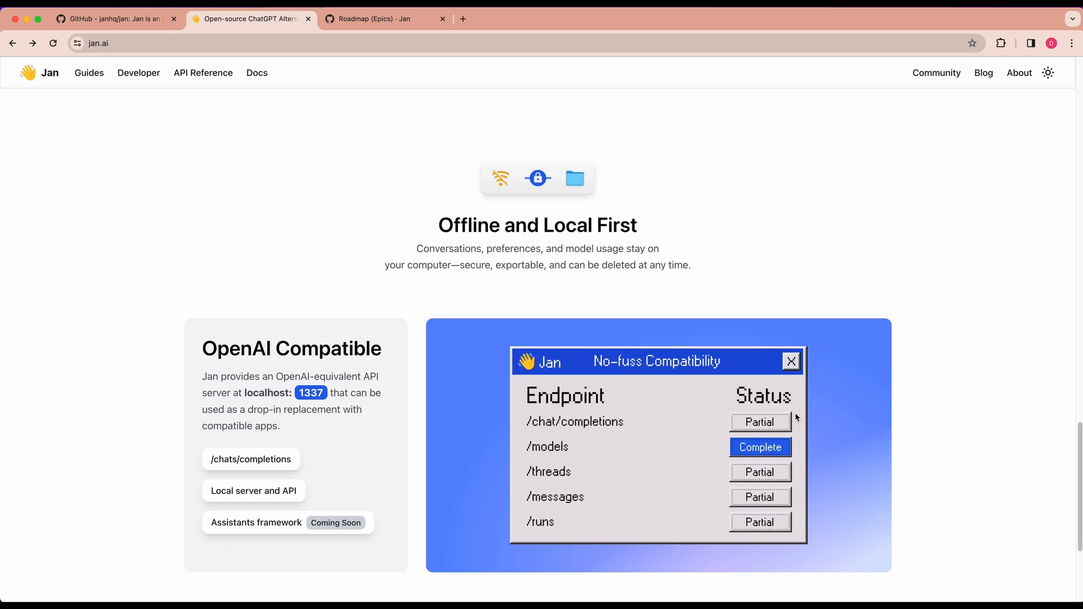
mouse_move(793, 433)
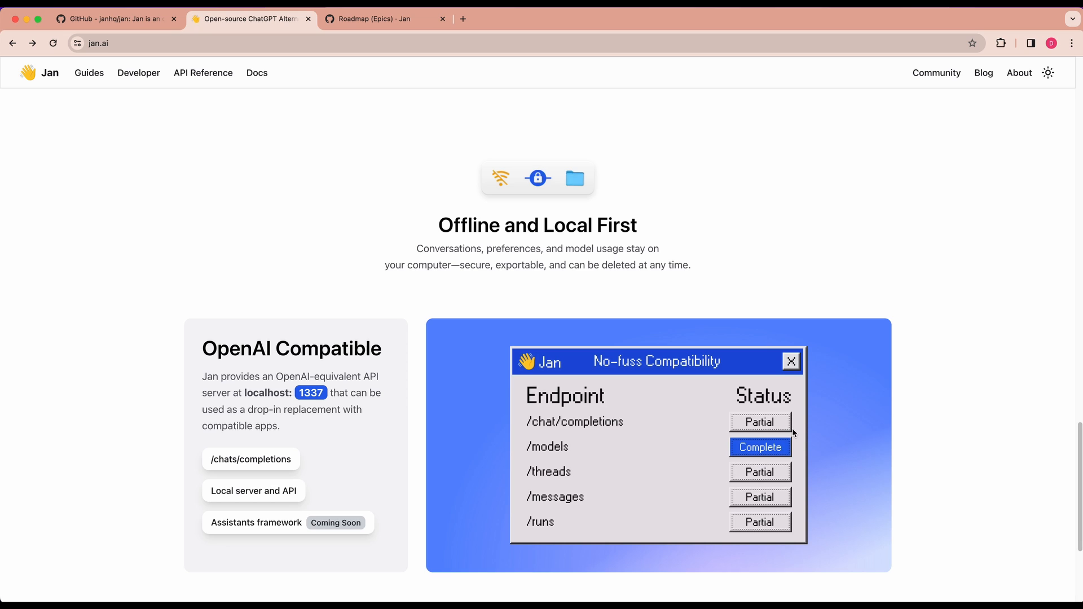
mouse_move(440, 524)
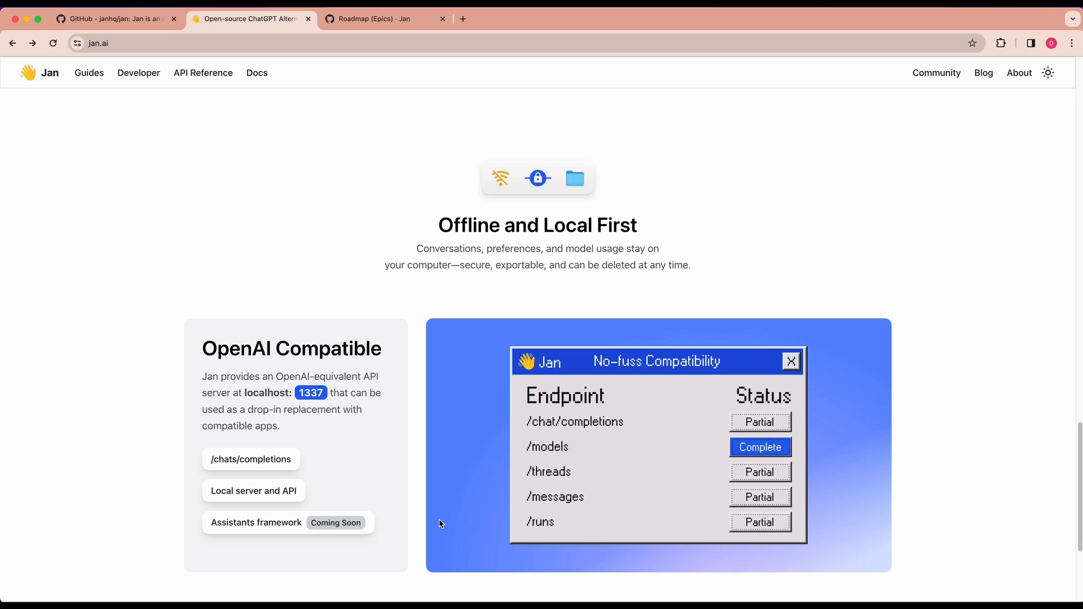
- Scroll through the Jan Roadmap (Epics) timeline, then return to the janhq/jan README
click(382, 19)
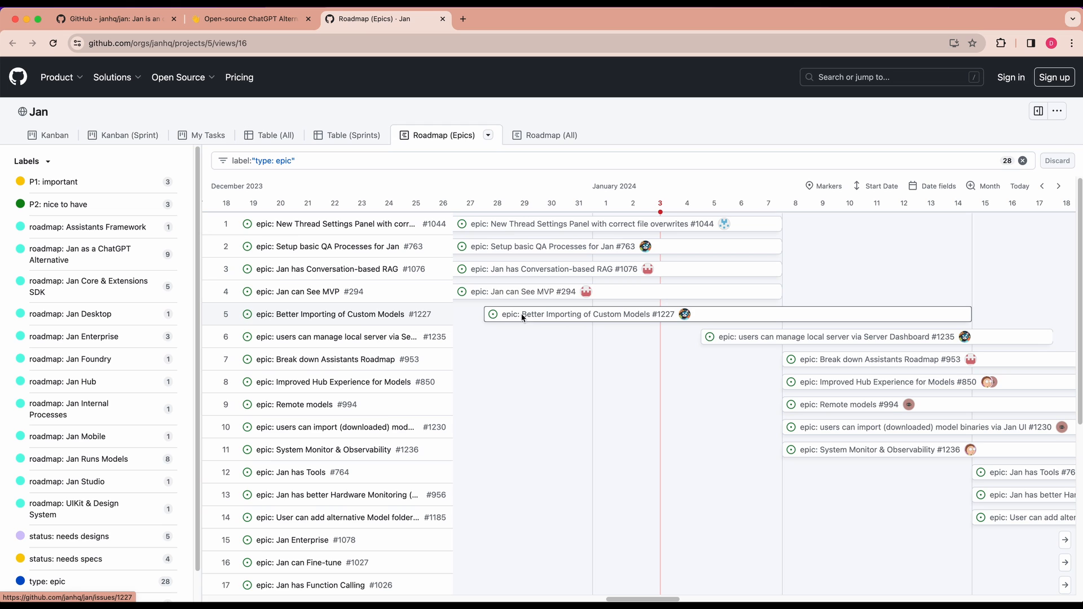
mouse_move(521, 315)
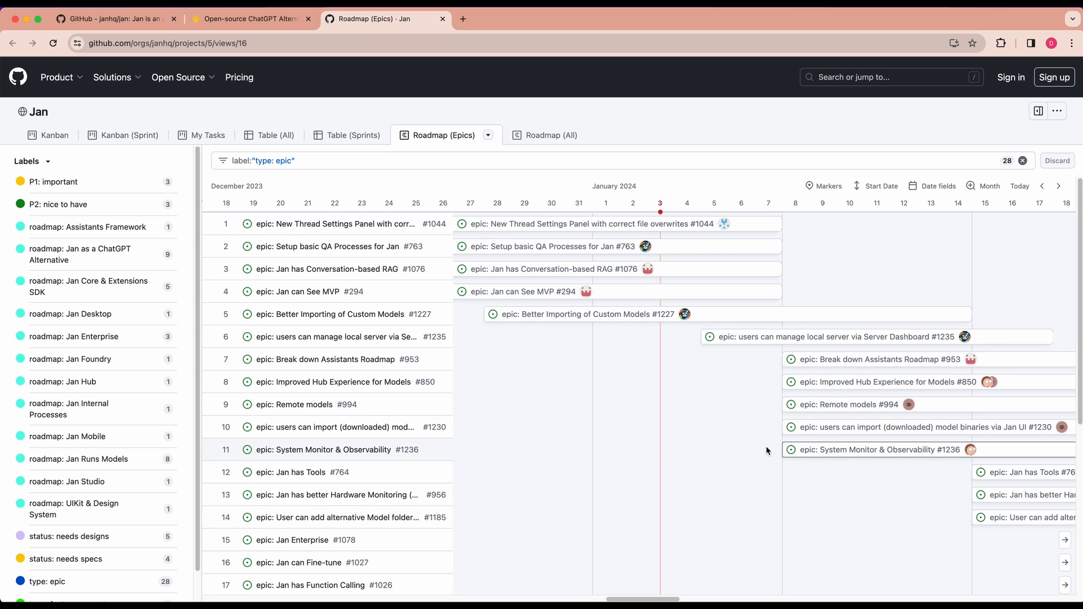
mouse_move(718, 399)
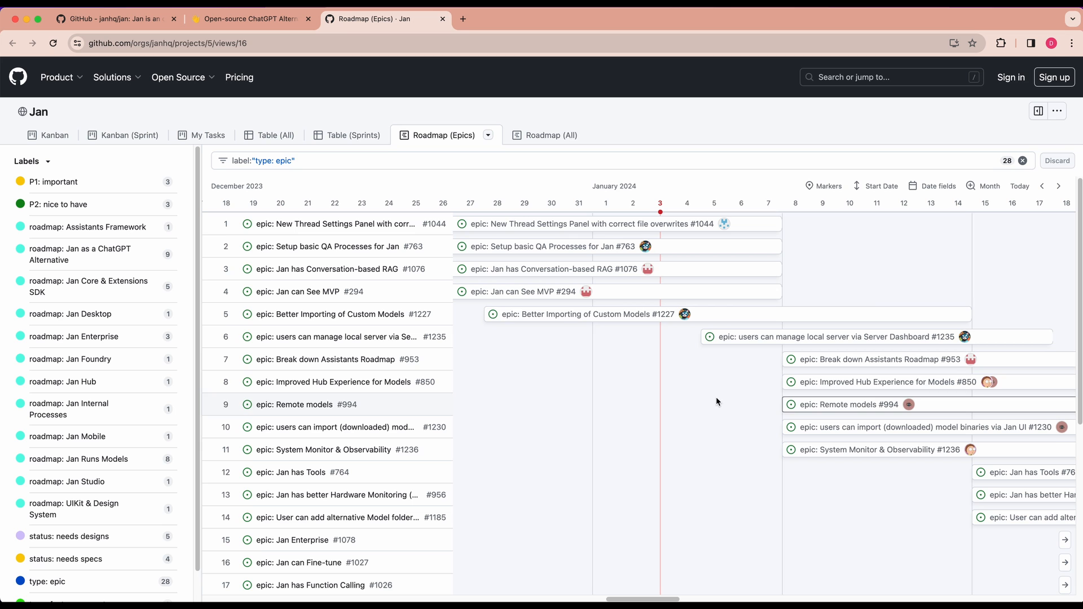
scroll(down, 3)
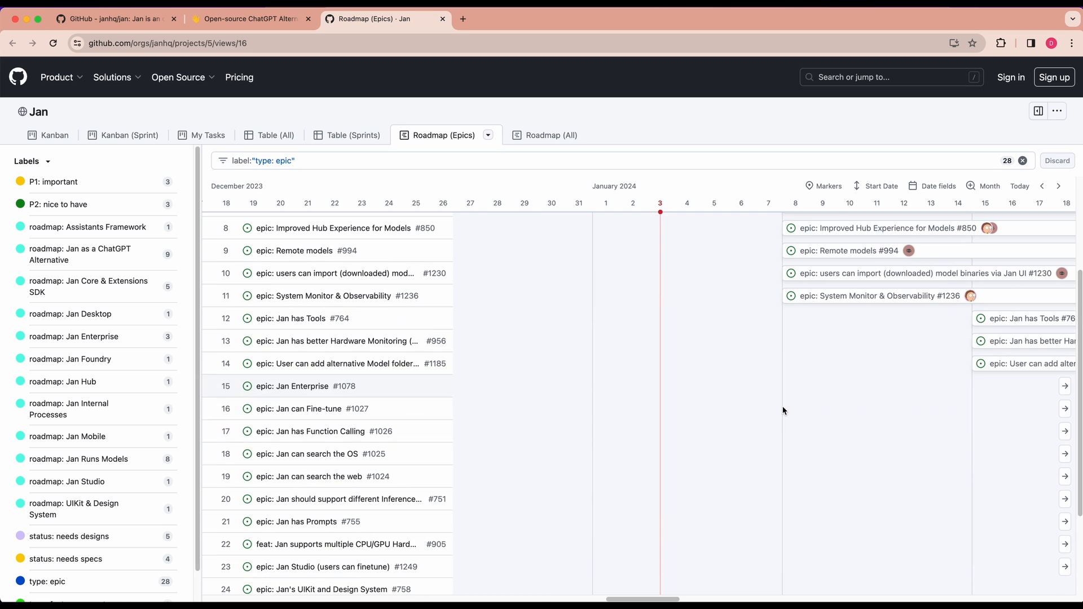
click(114, 19)
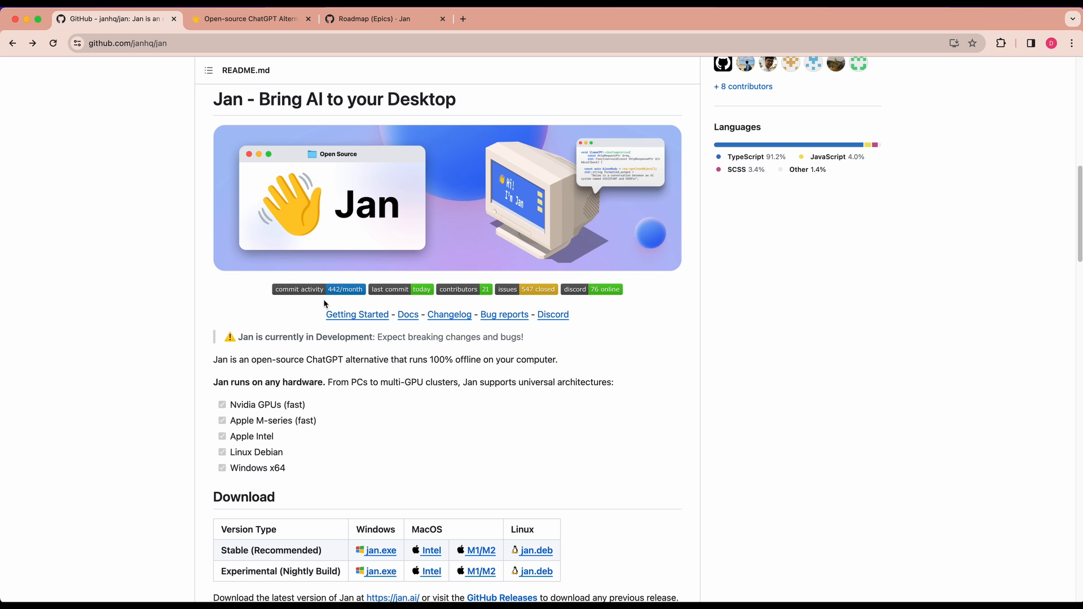